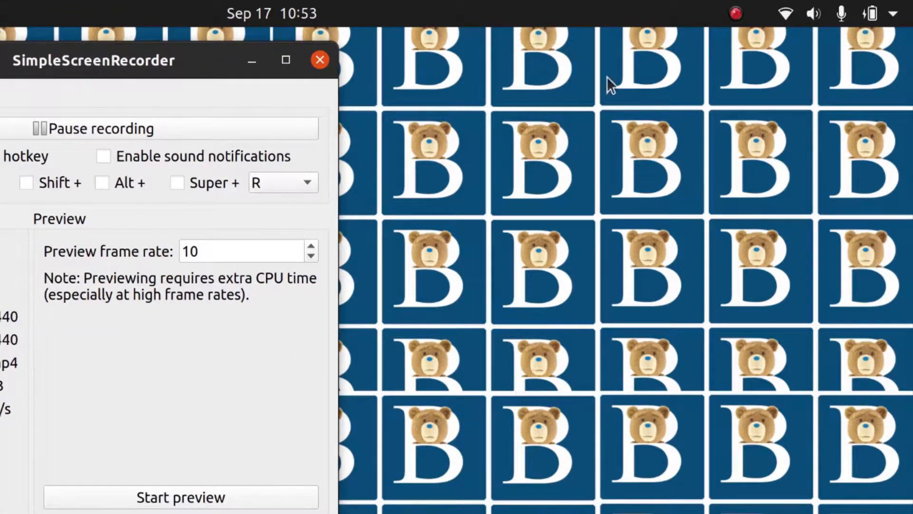
Reach Ubuntu's Settings from the top-bar system menu
left_click(893, 13)
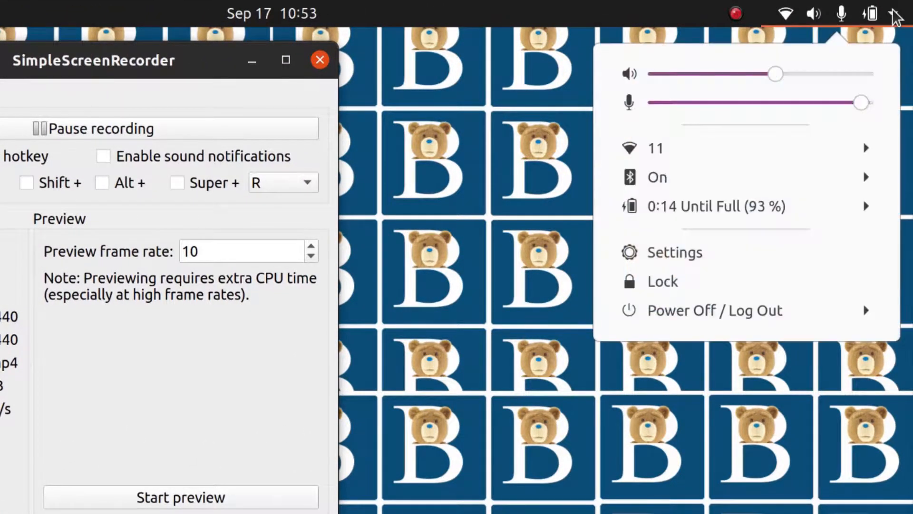
left_click(508, 225)
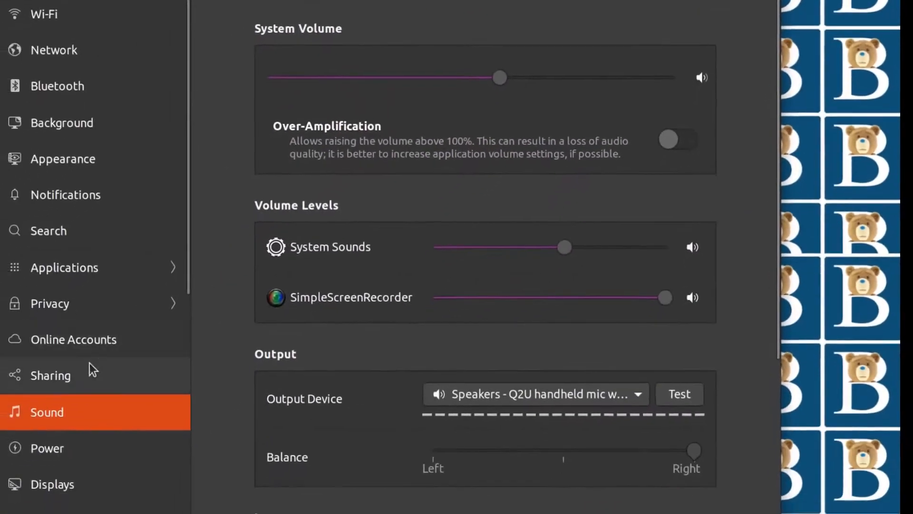
scroll("down", 3)
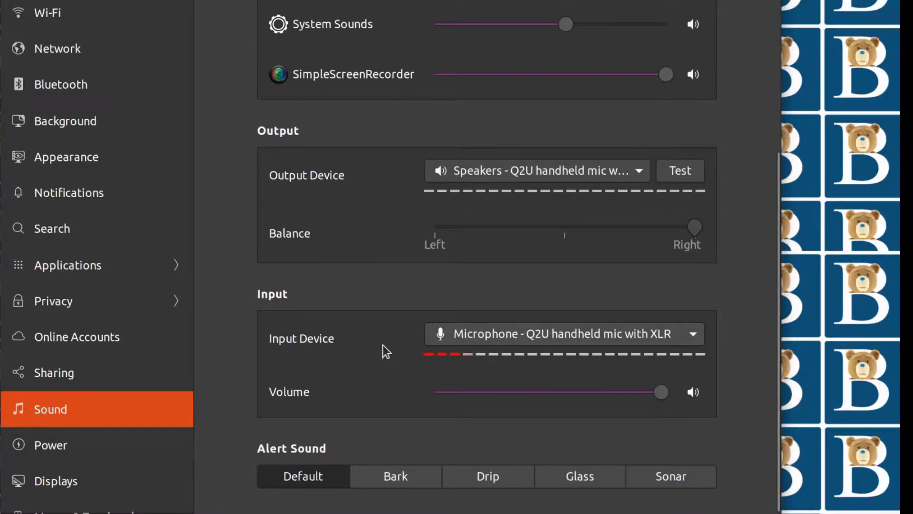
mouse_move(526, 341)
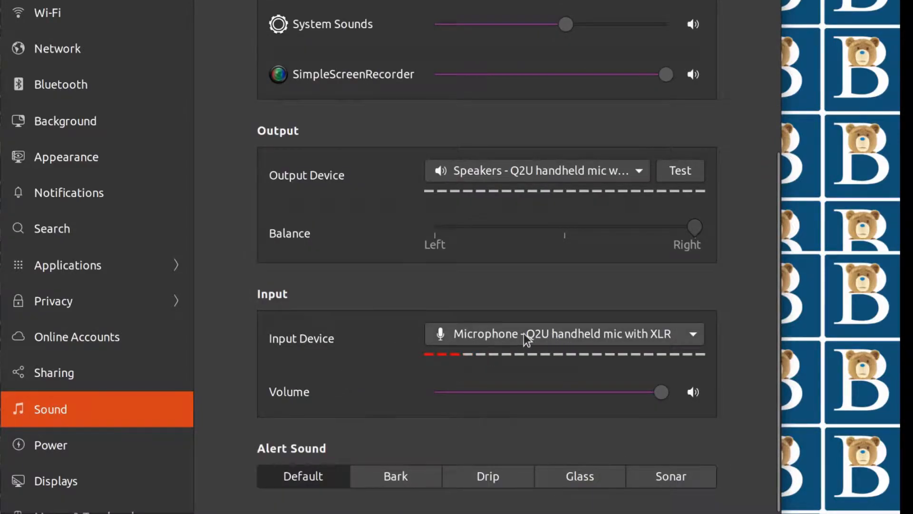
mouse_move(419, 361)
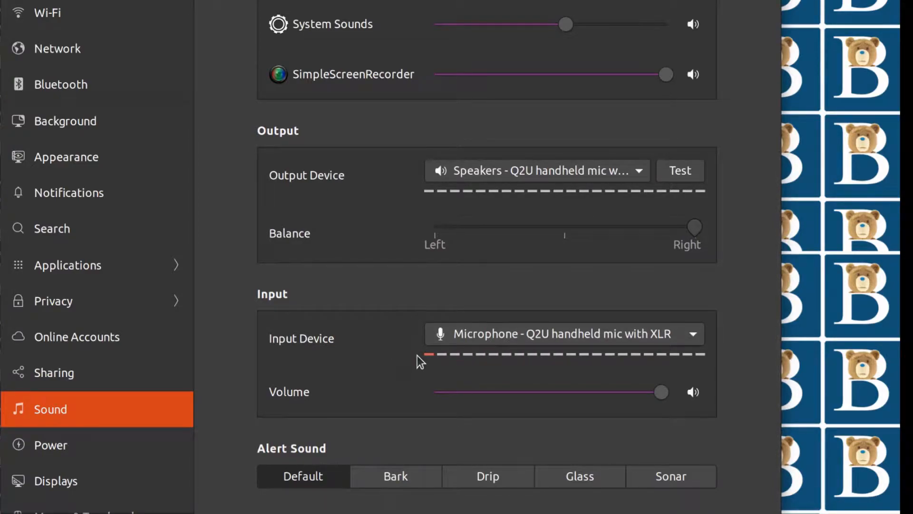
mouse_move(564, 360)
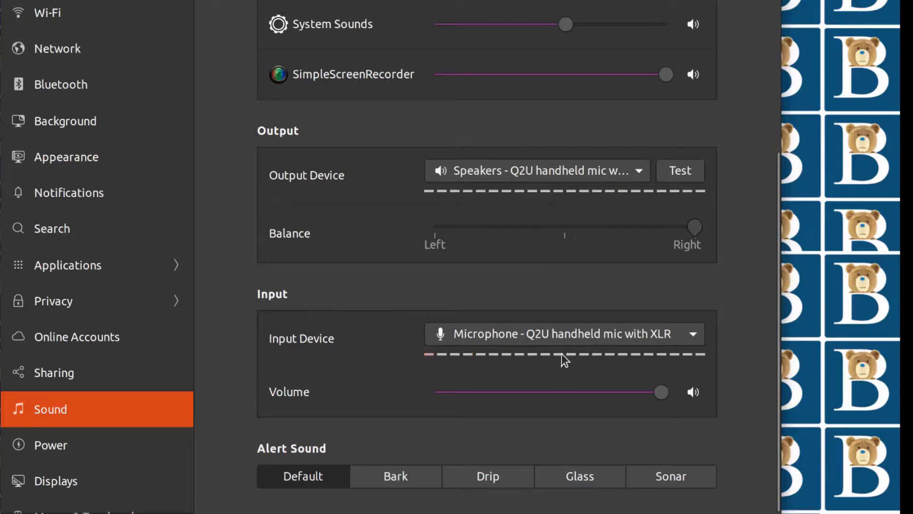
mouse_move(455, 358)
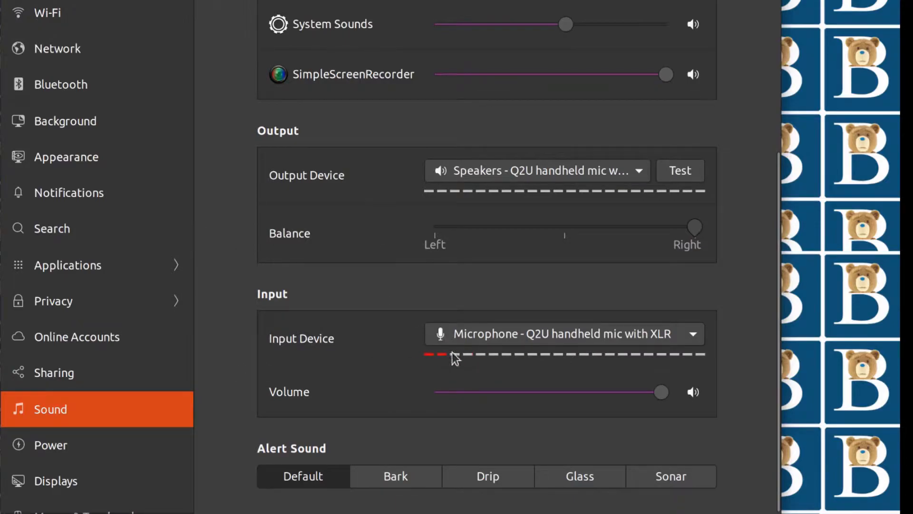
scroll("up", 3)
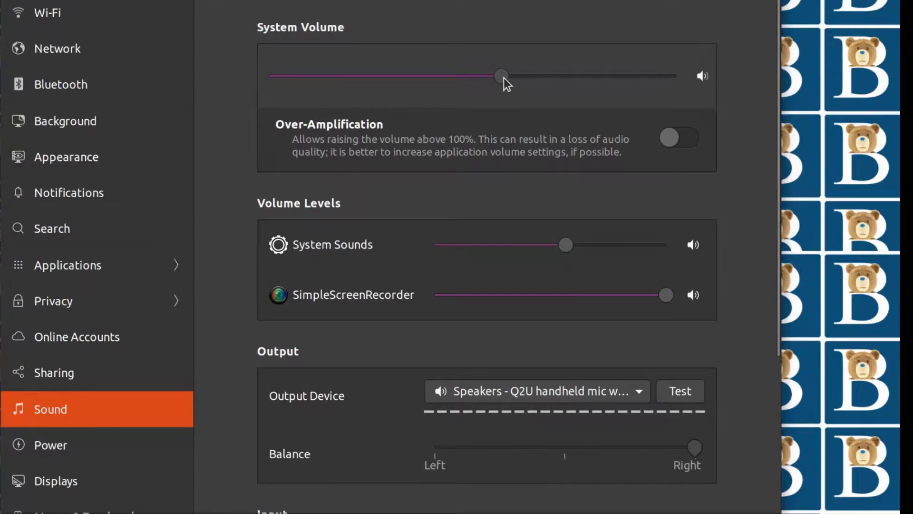
scroll("down", 3)
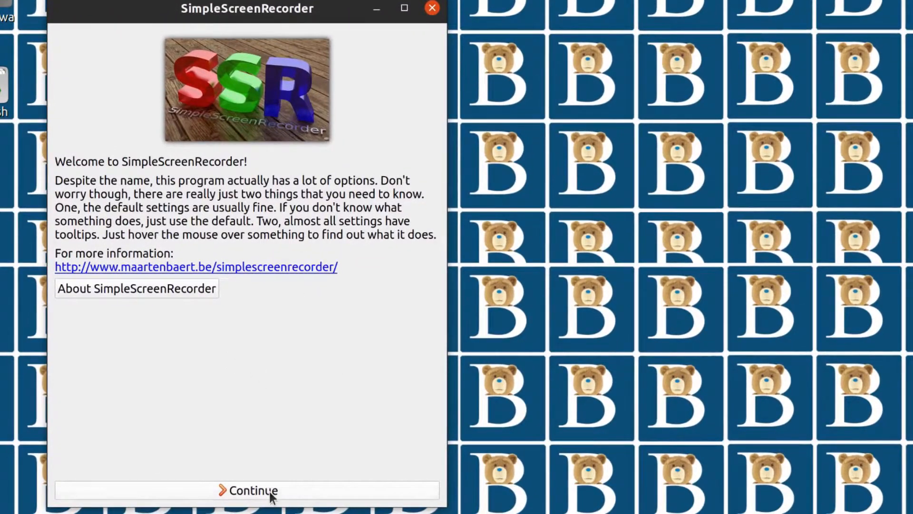
Leave the welcome page and keep 'All screens: 2560x1440' as the capture source
left_click(247, 490)
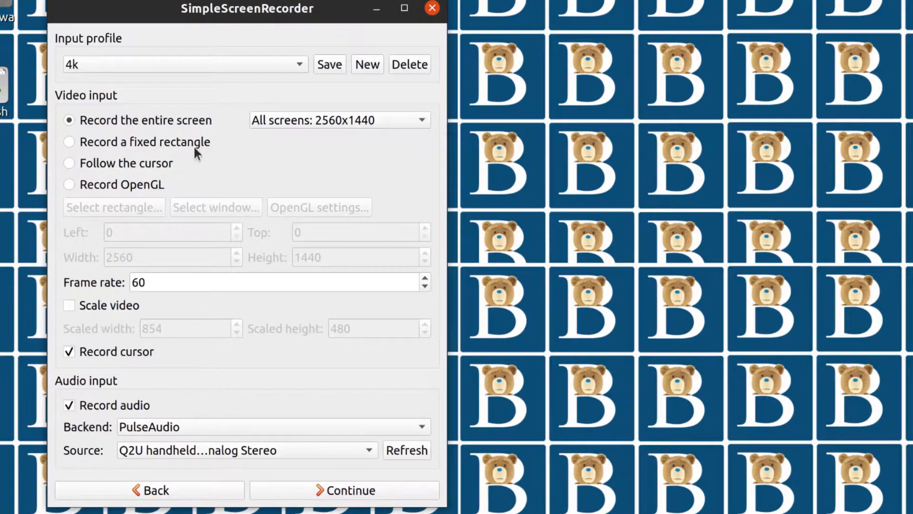
mouse_move(189, 84)
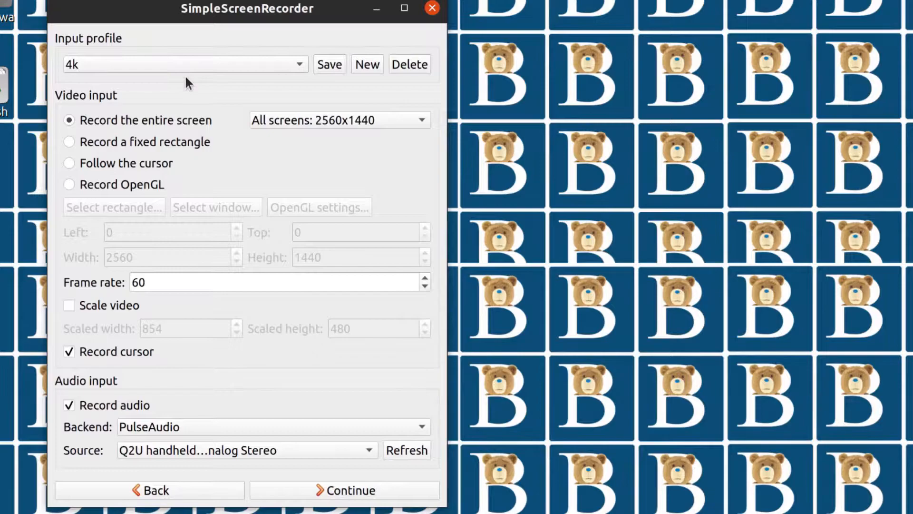
mouse_move(82, 98)
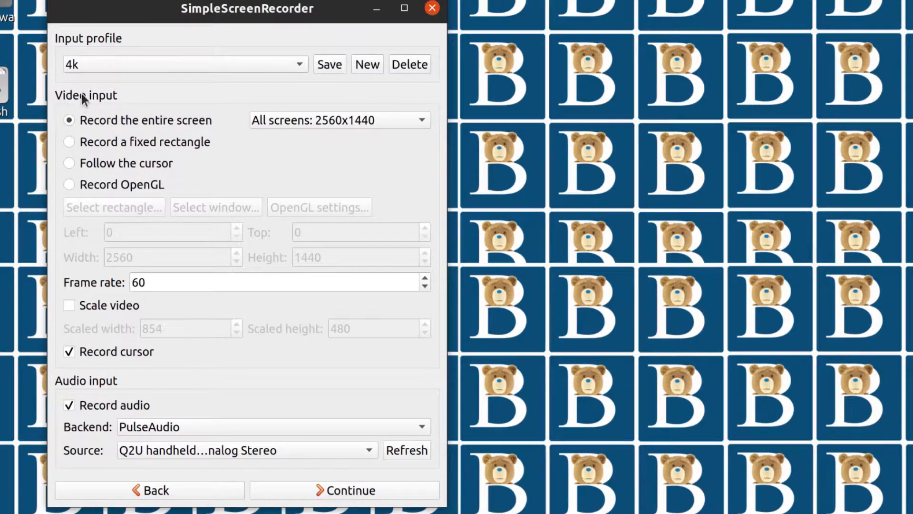
mouse_move(87, 129)
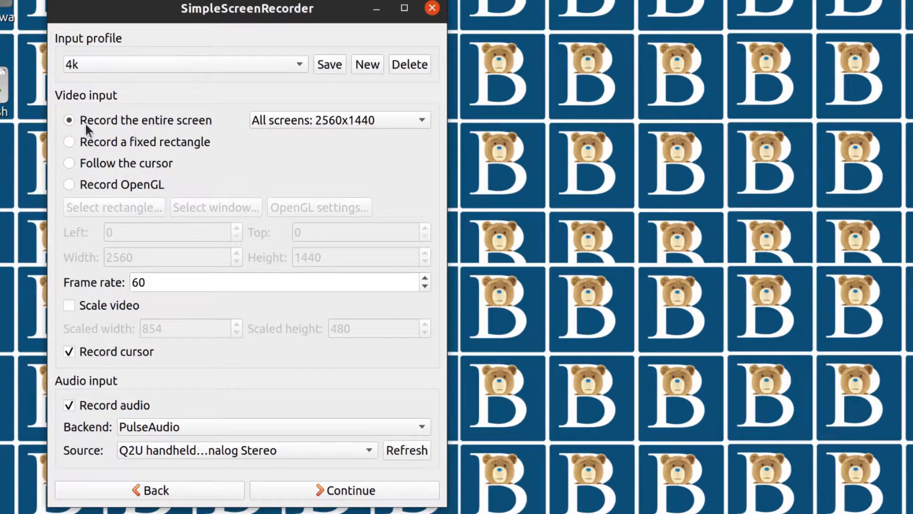
mouse_move(159, 124)
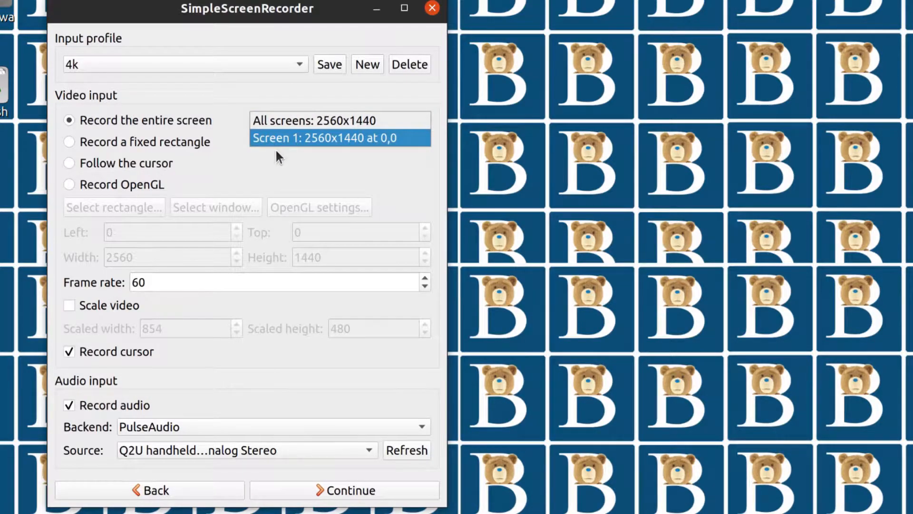
mouse_move(307, 165)
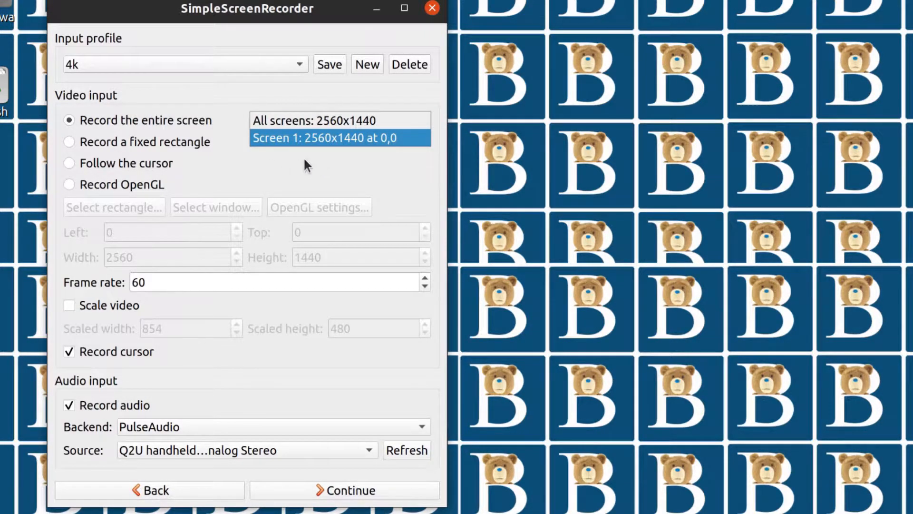
left_click(339, 120)
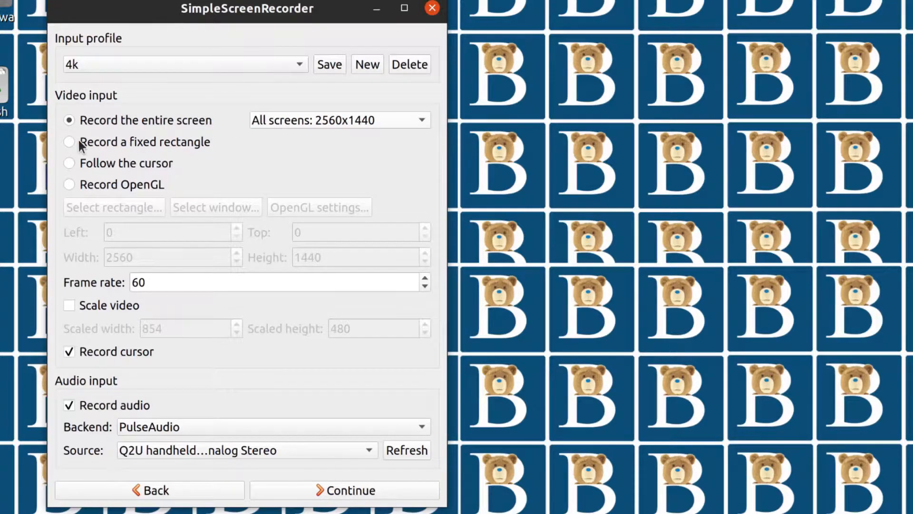
mouse_move(174, 150)
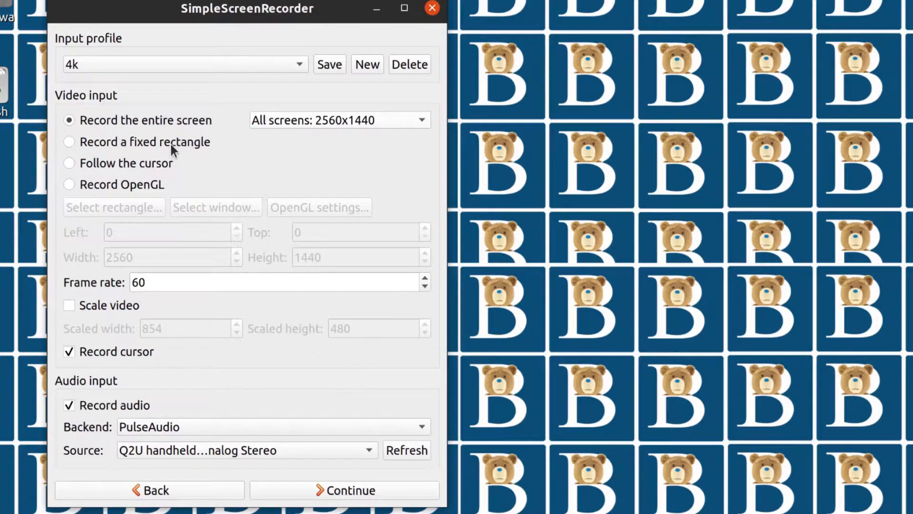
mouse_move(74, 148)
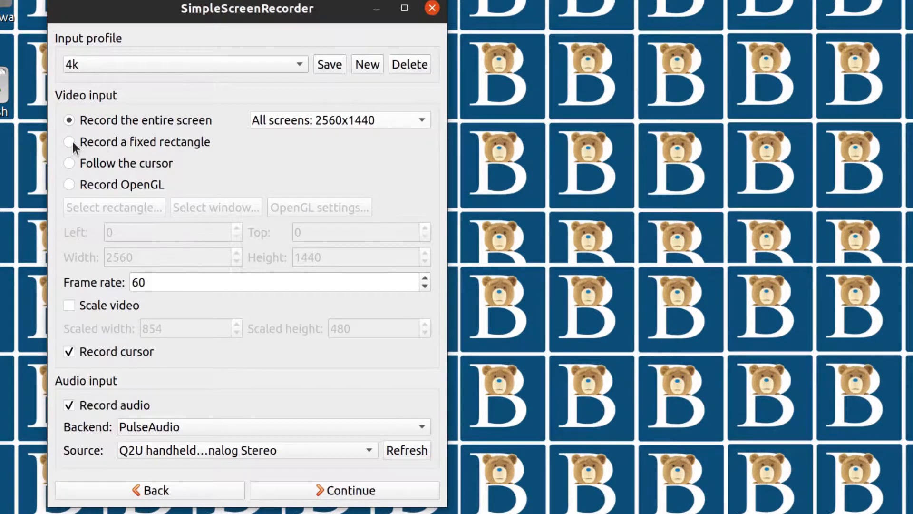
left_click(68, 141)
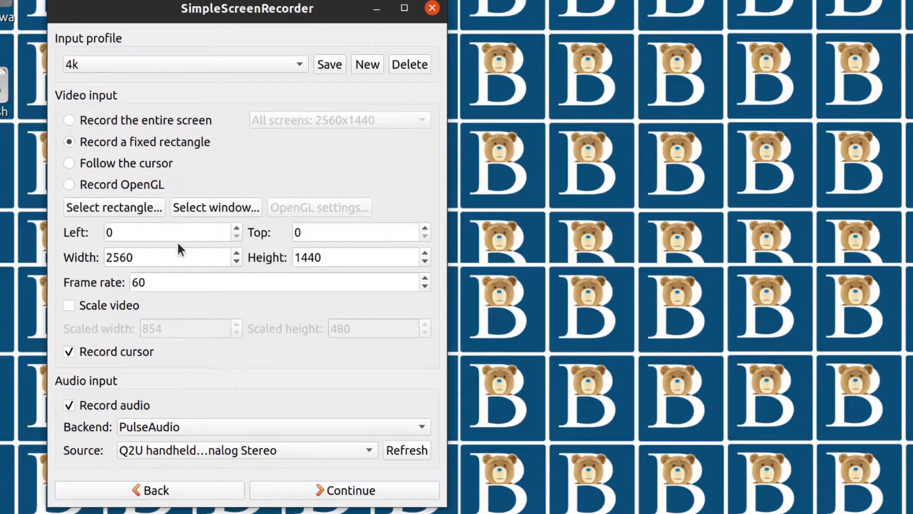
mouse_move(216, 207)
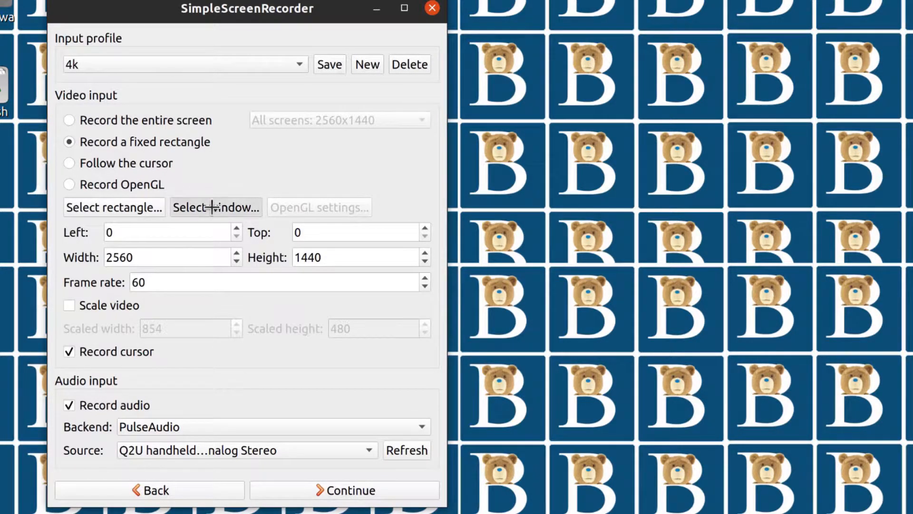
mouse_move(68, 201)
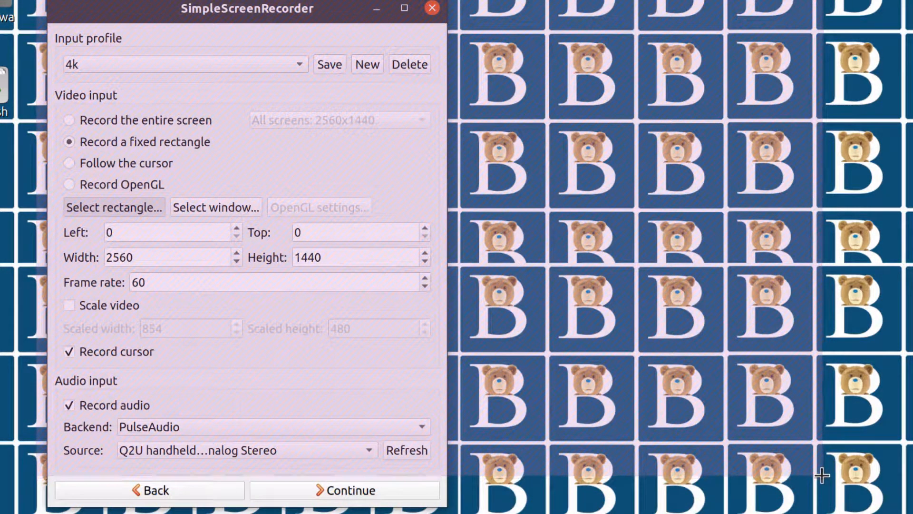
left_click(114, 206)
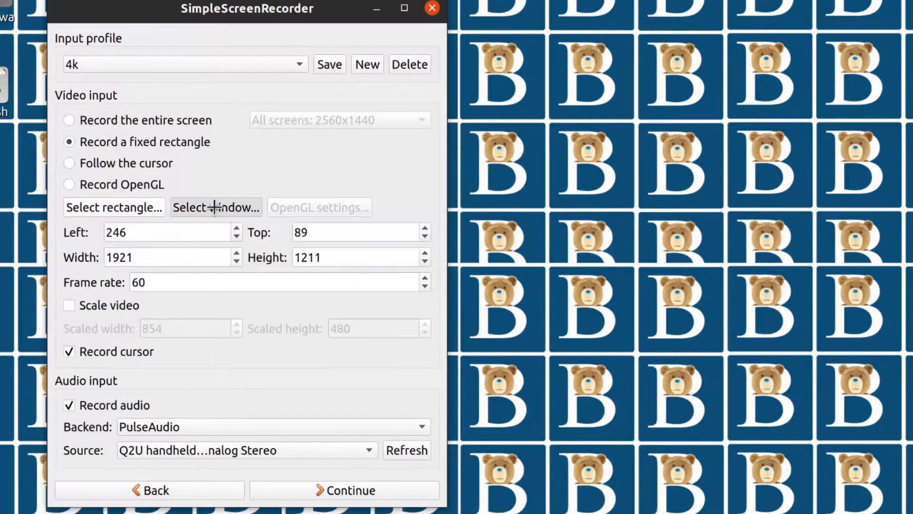
mouse_move(315, 205)
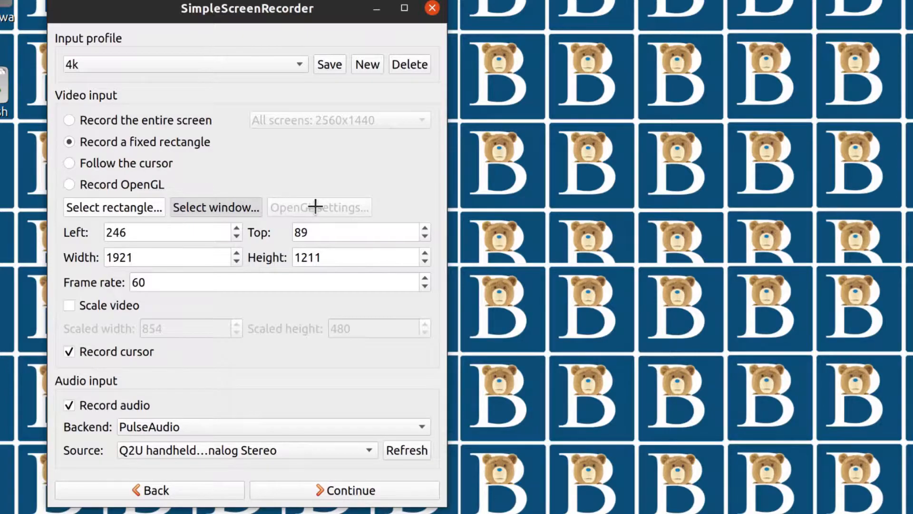
left_click(216, 207)
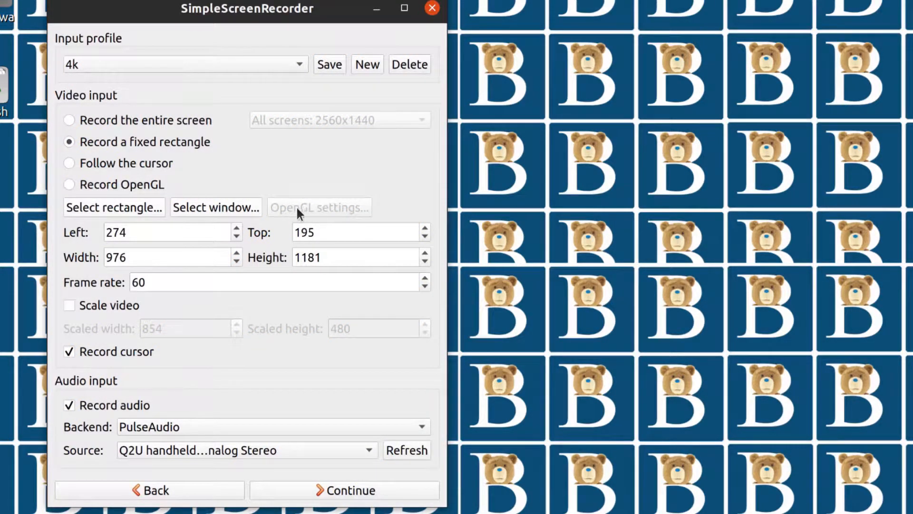
mouse_move(208, 211)
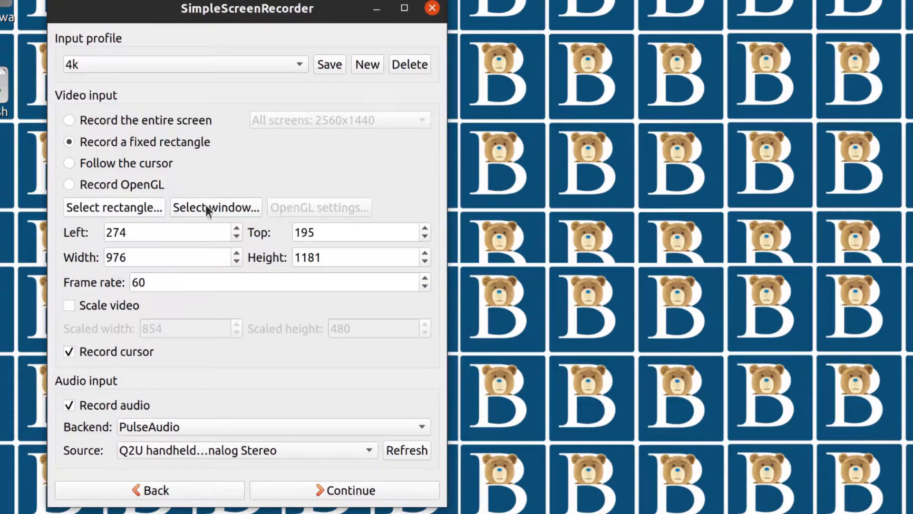
mouse_move(109, 176)
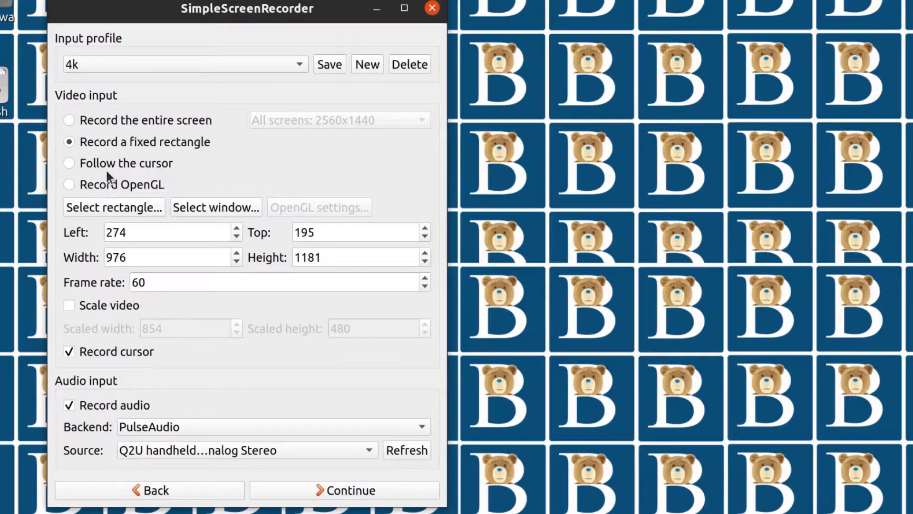
left_click(68, 163)
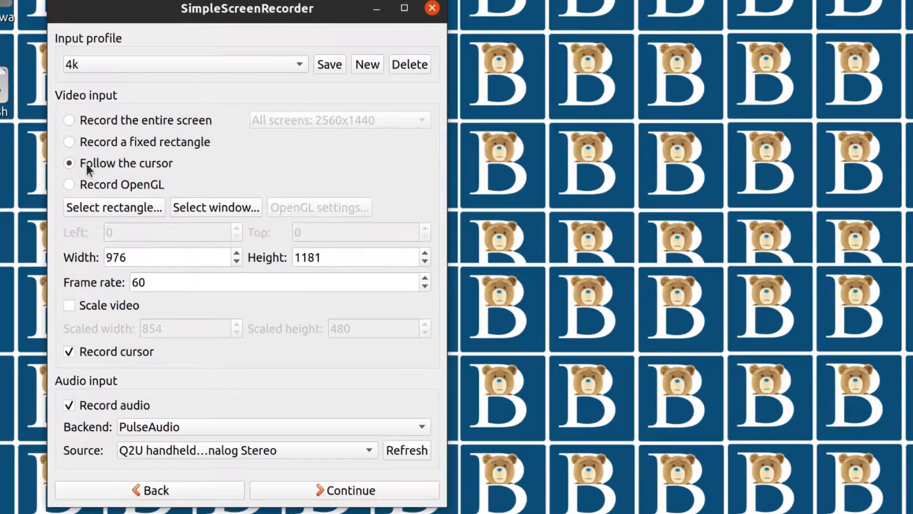
mouse_move(69, 40)
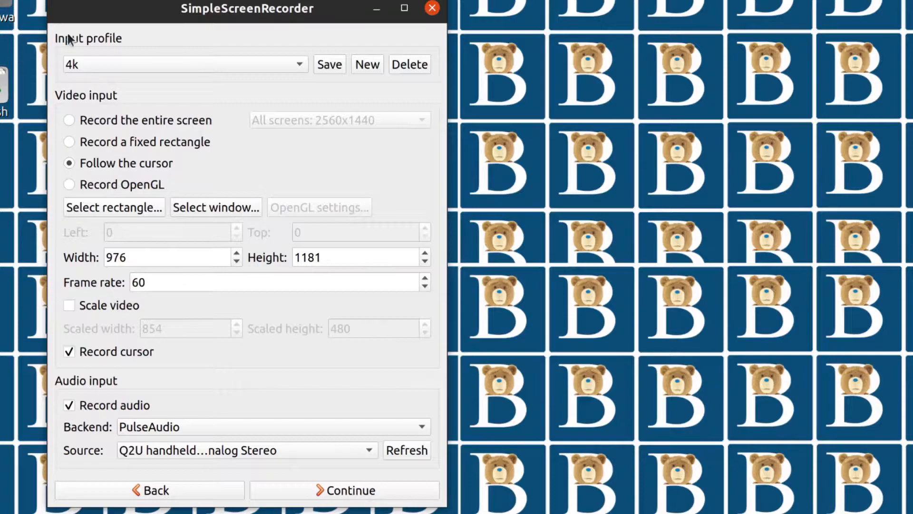
mouse_move(219, 185)
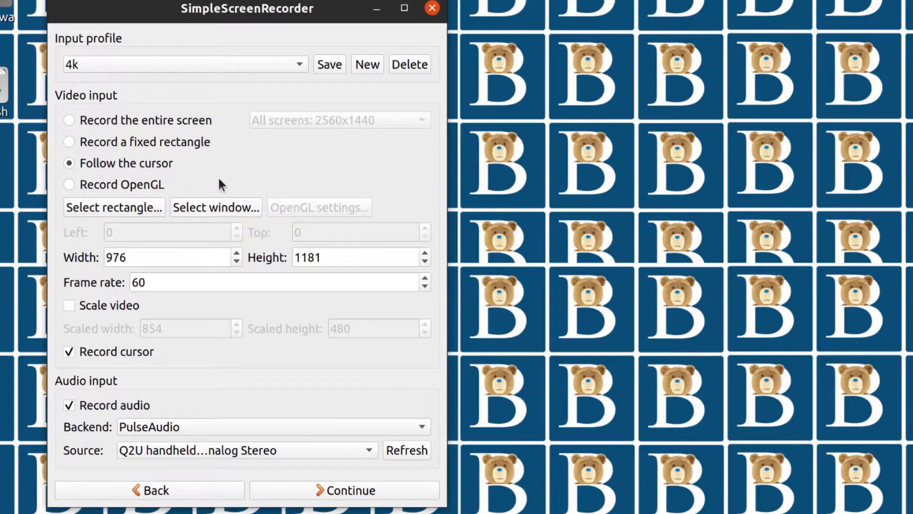
mouse_move(135, 227)
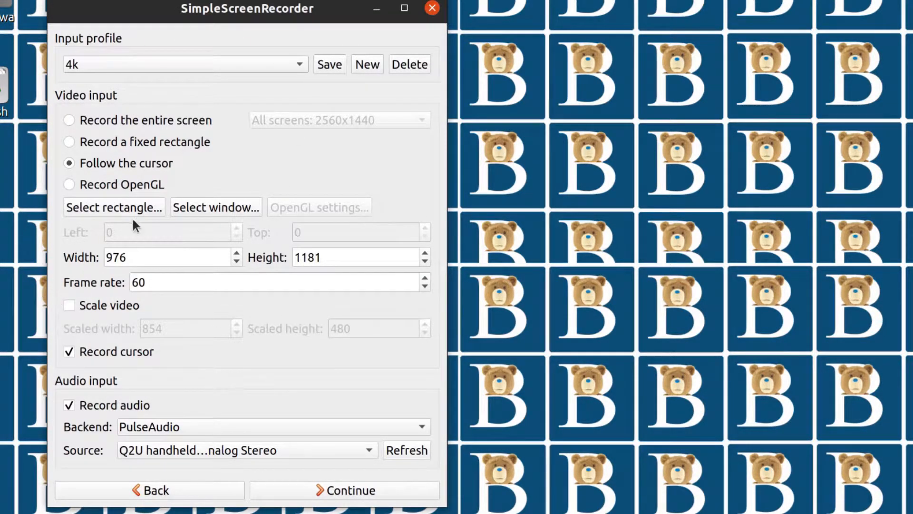
left_click(68, 120)
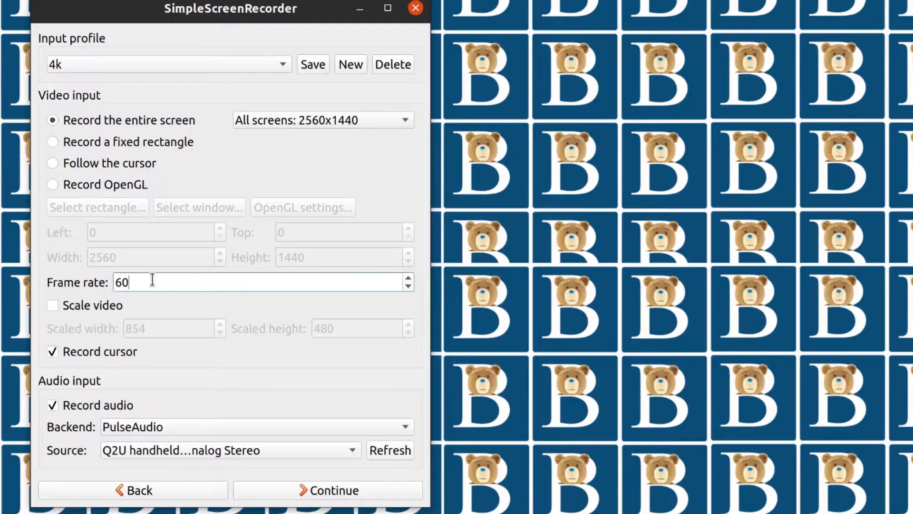
Set the frame rate to 60 and leave Scale video unticked after trying it
triple_click(121, 283)
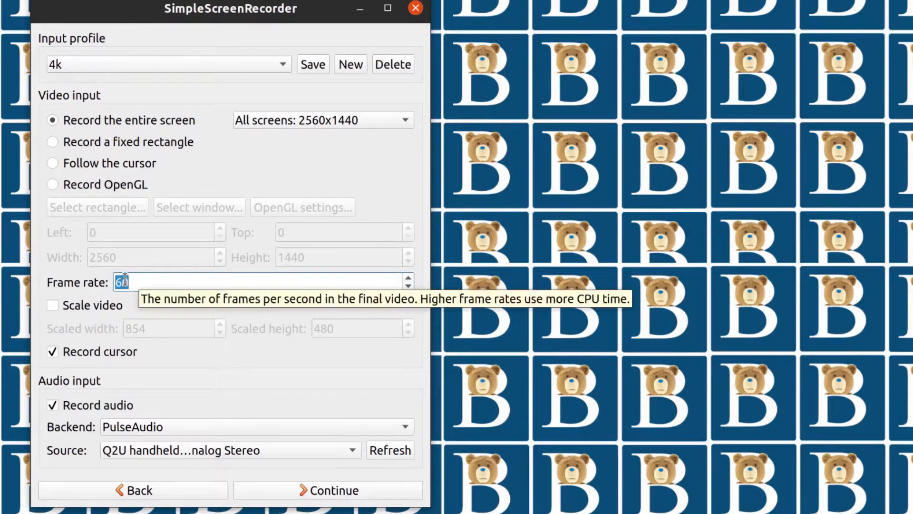
type("0")
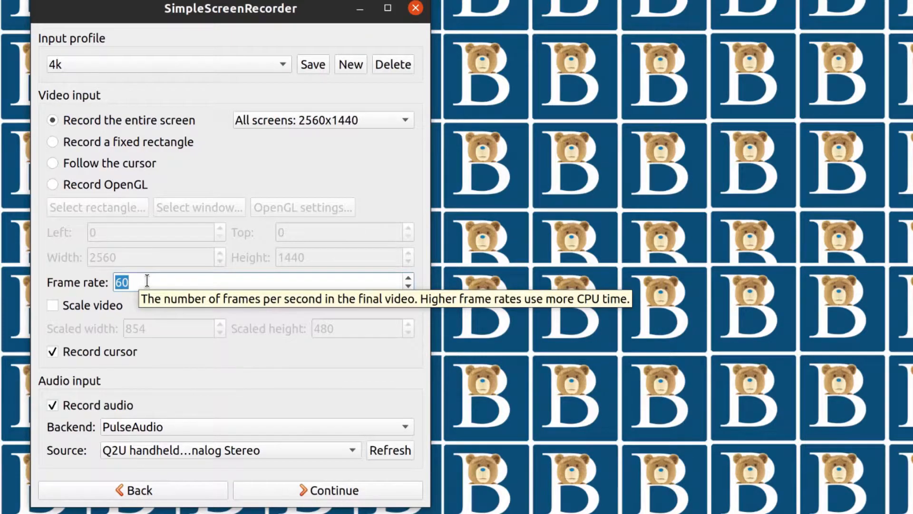
mouse_move(36, 313)
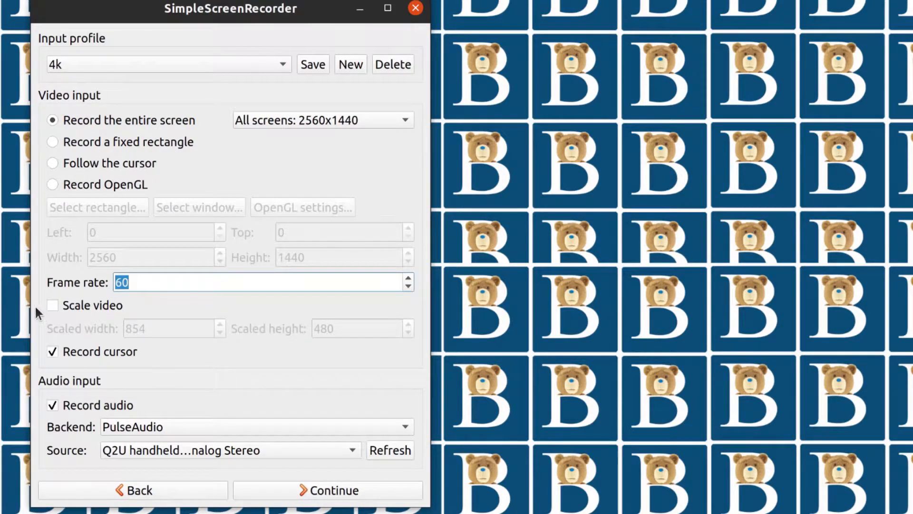
left_click(52, 305)
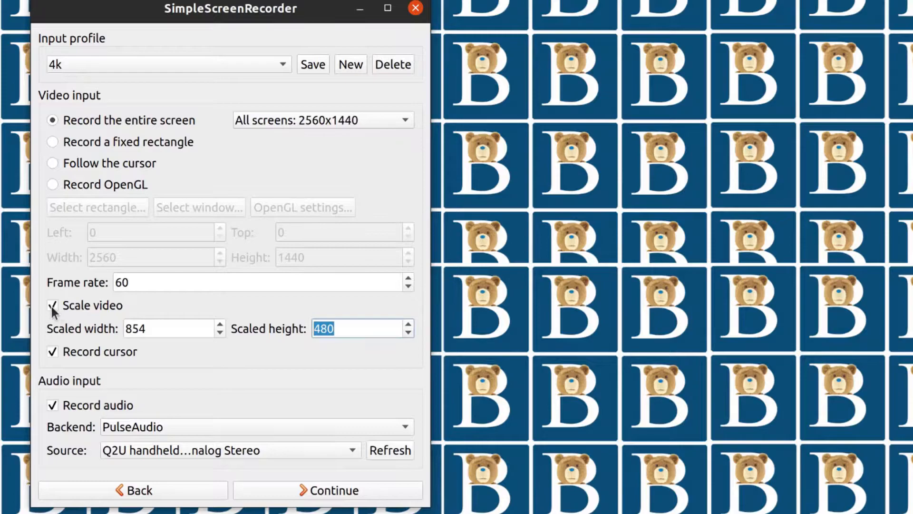
left_click(53, 305)
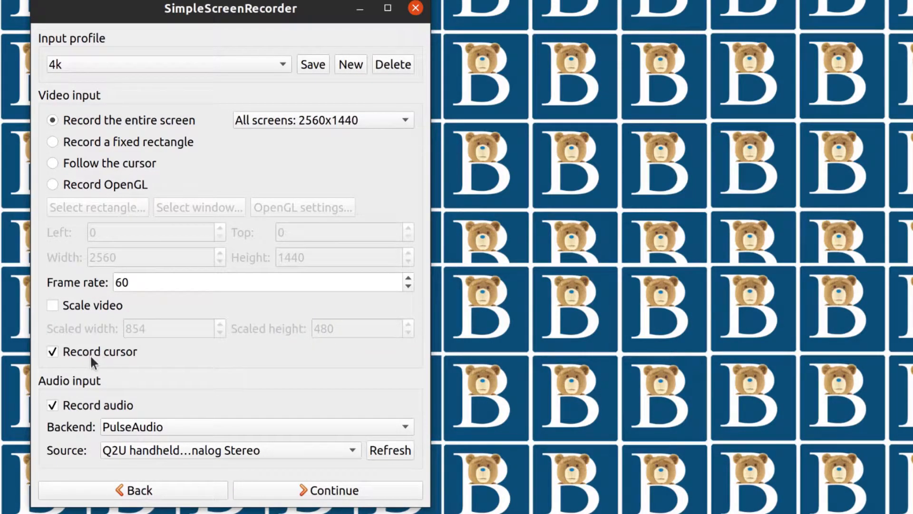
mouse_move(88, 415)
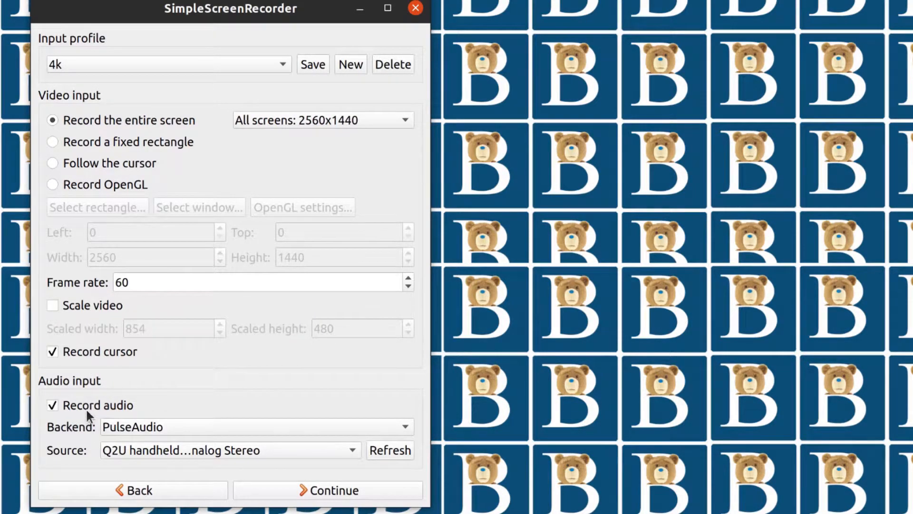
mouse_move(187, 371)
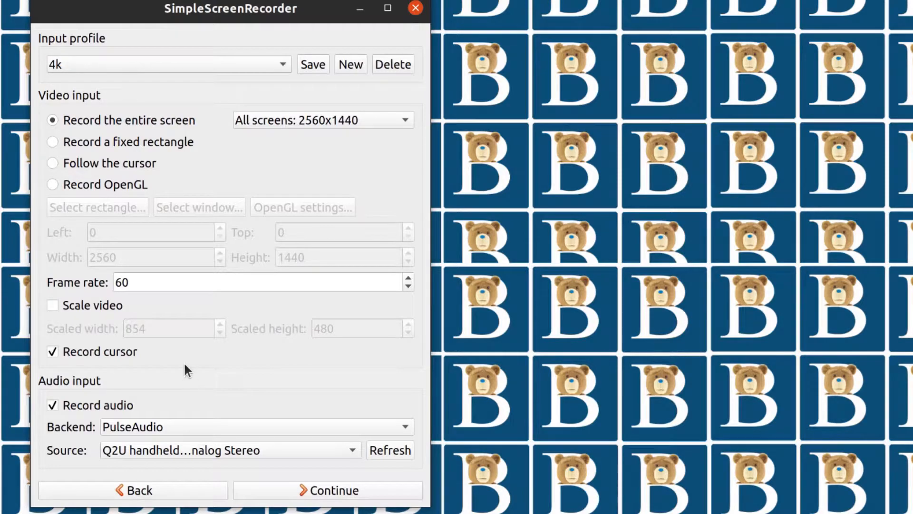
mouse_move(82, 425)
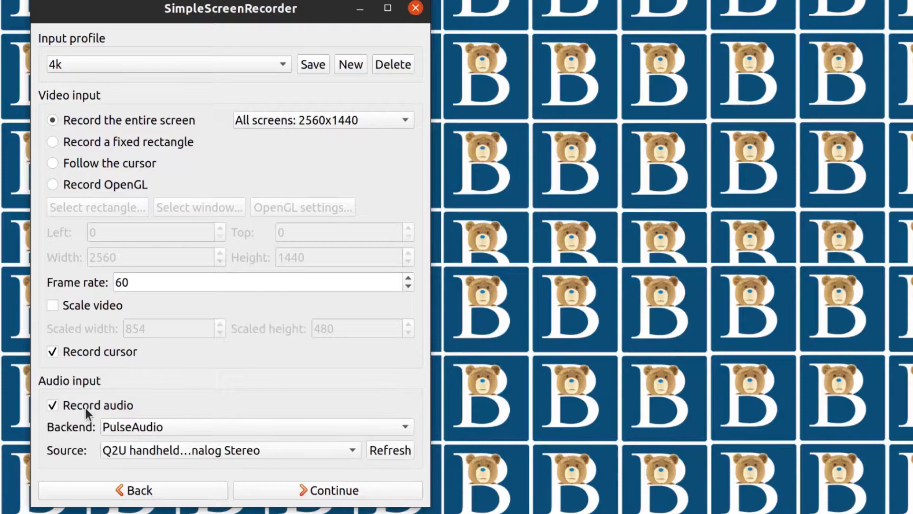
mouse_move(129, 431)
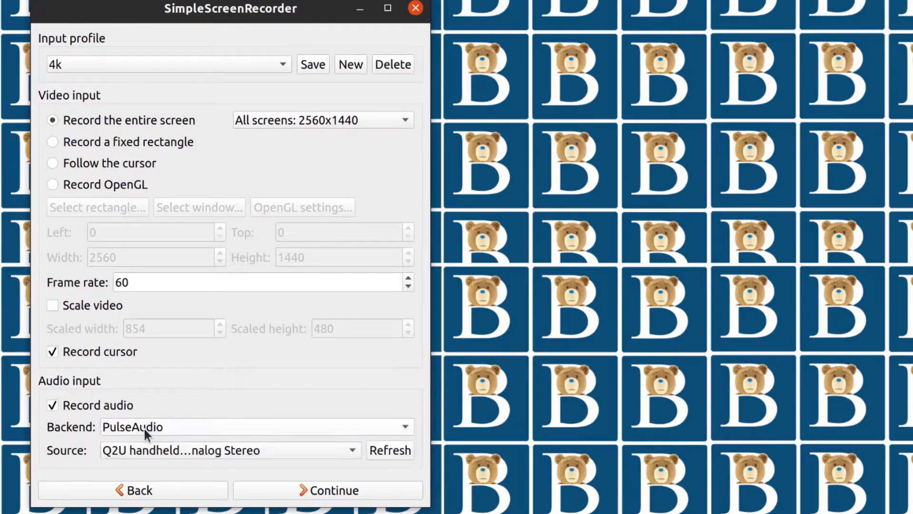
mouse_move(177, 431)
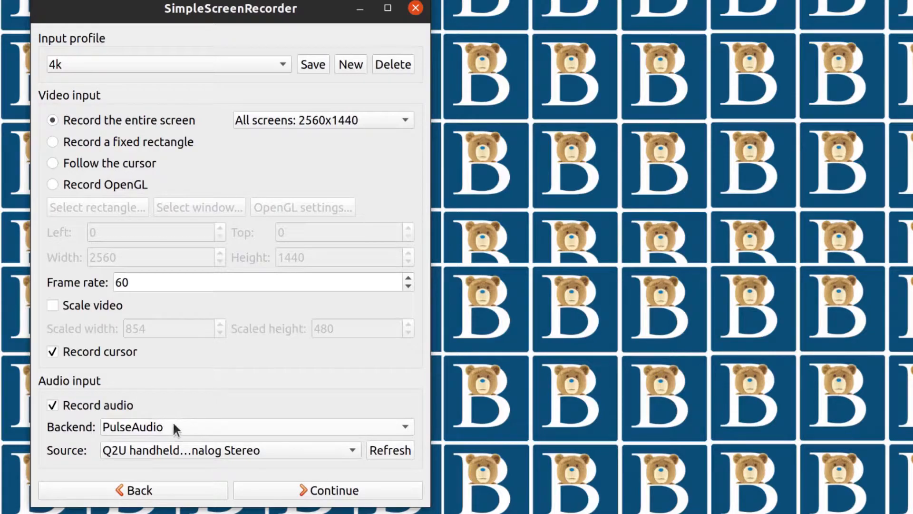
mouse_move(116, 430)
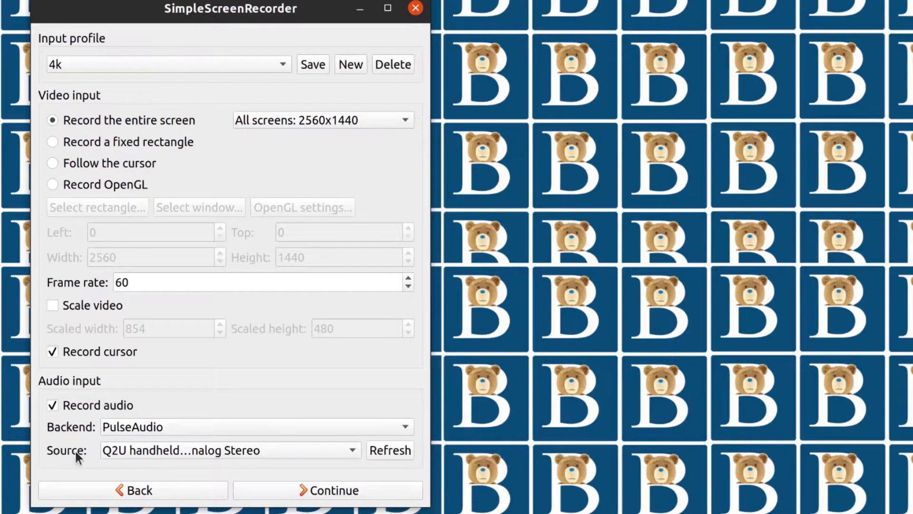
Keep the Q2U handheld Analog Stereo source and continue to the output settings
left_click(228, 450)
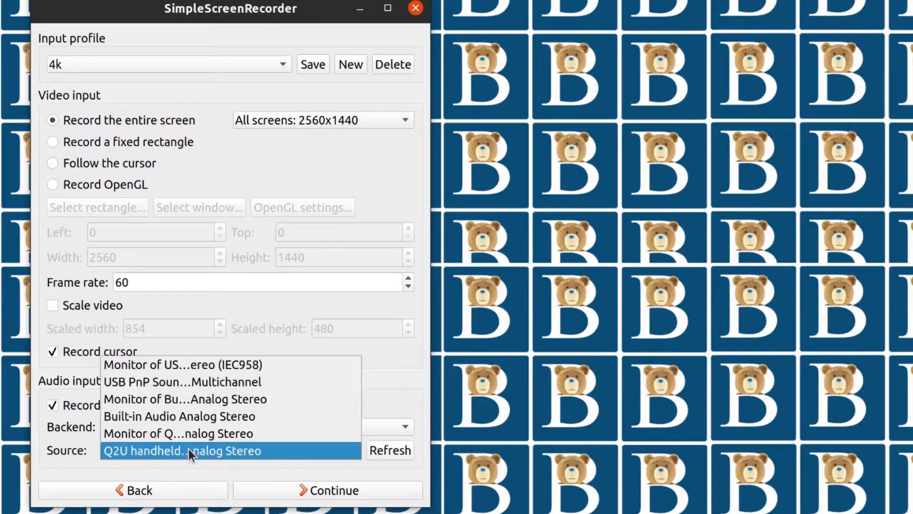
mouse_move(162, 459)
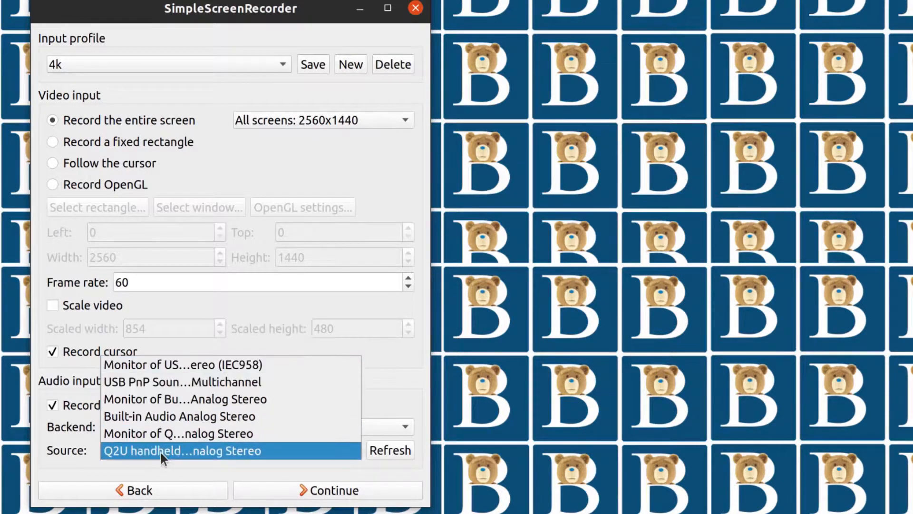
left_click(183, 450)
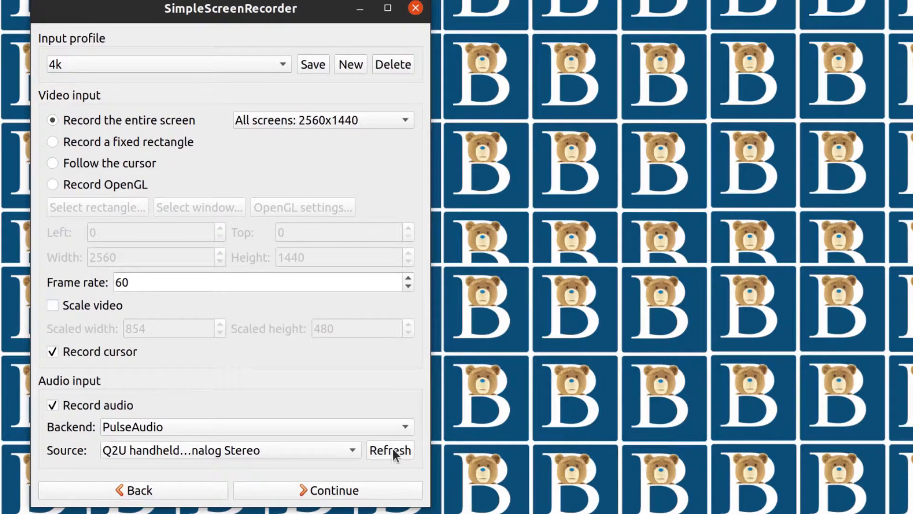
mouse_move(154, 467)
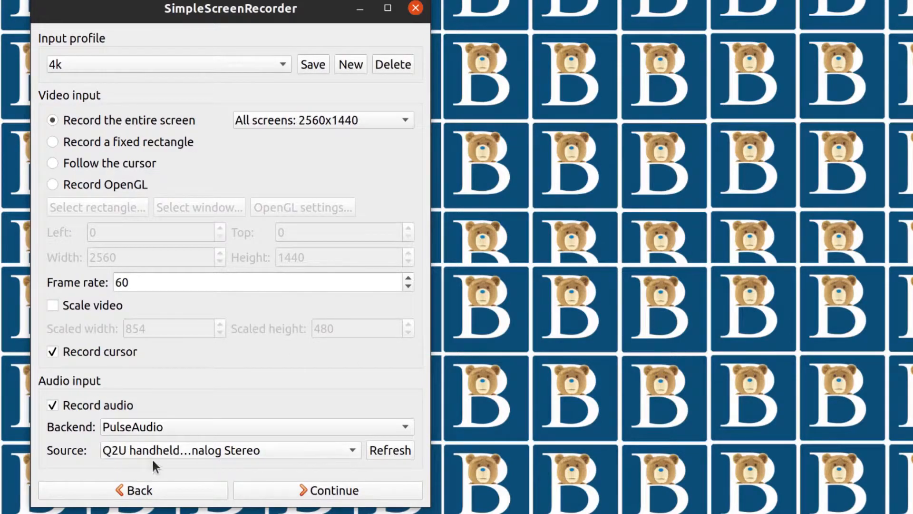
mouse_move(140, 458)
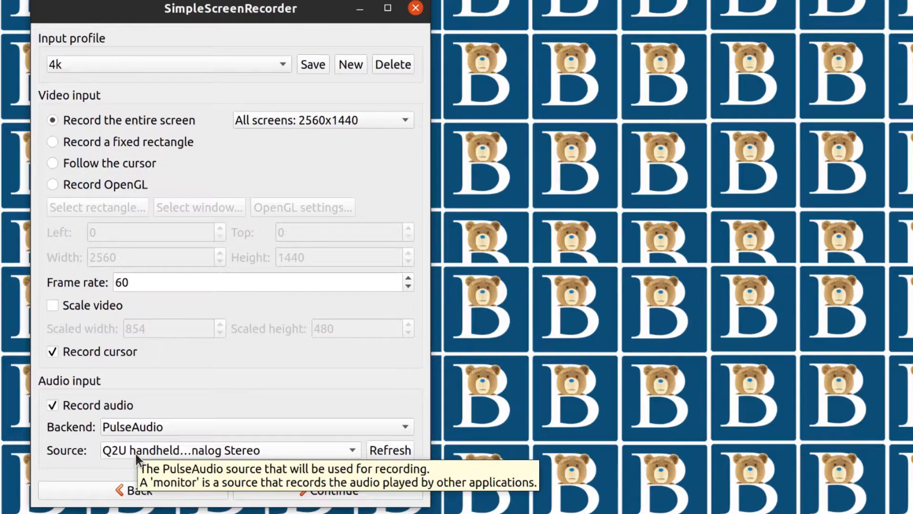
mouse_move(428, 278)
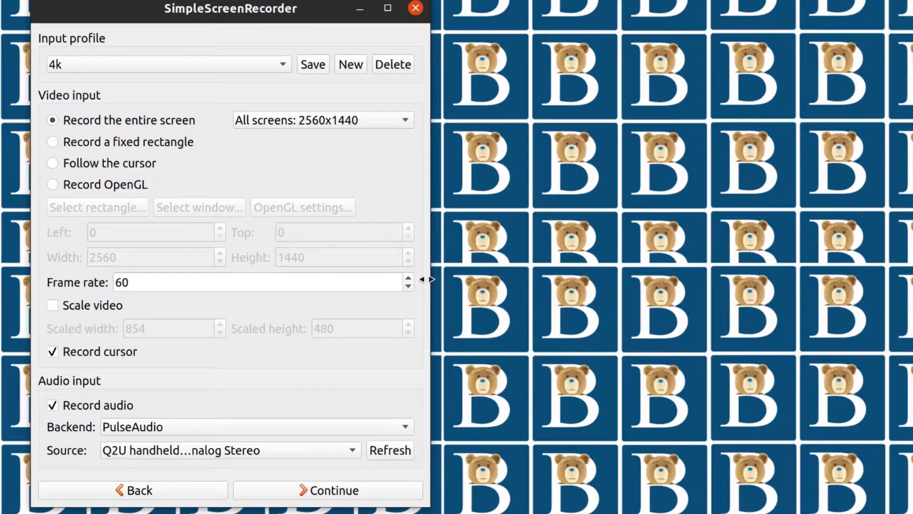
mouse_move(294, 332)
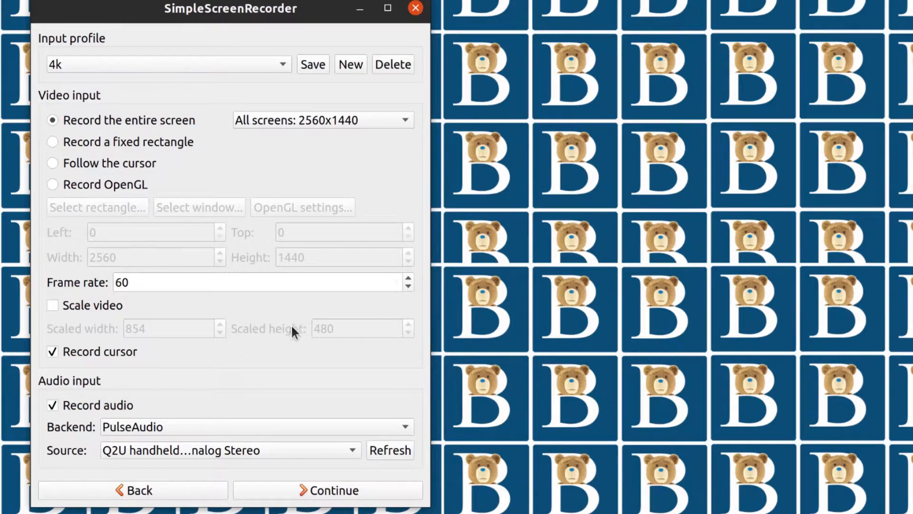
mouse_move(287, 343)
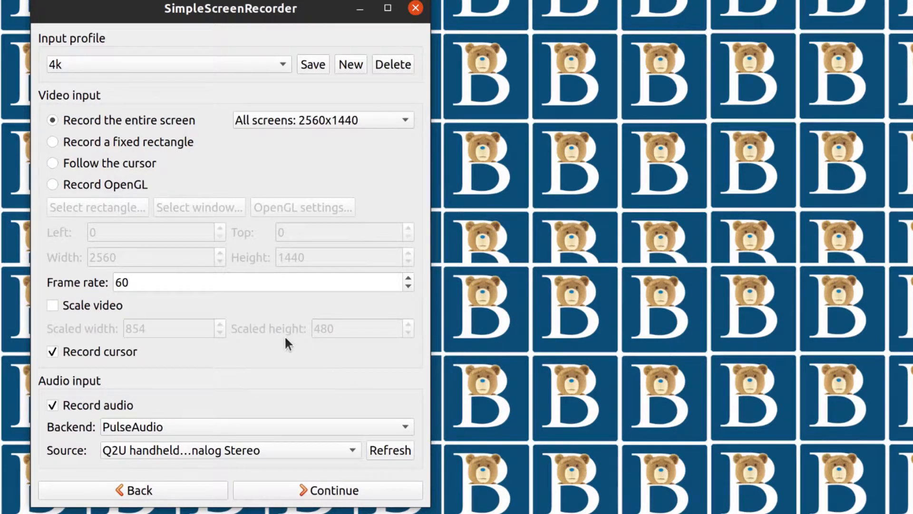
mouse_move(291, 340)
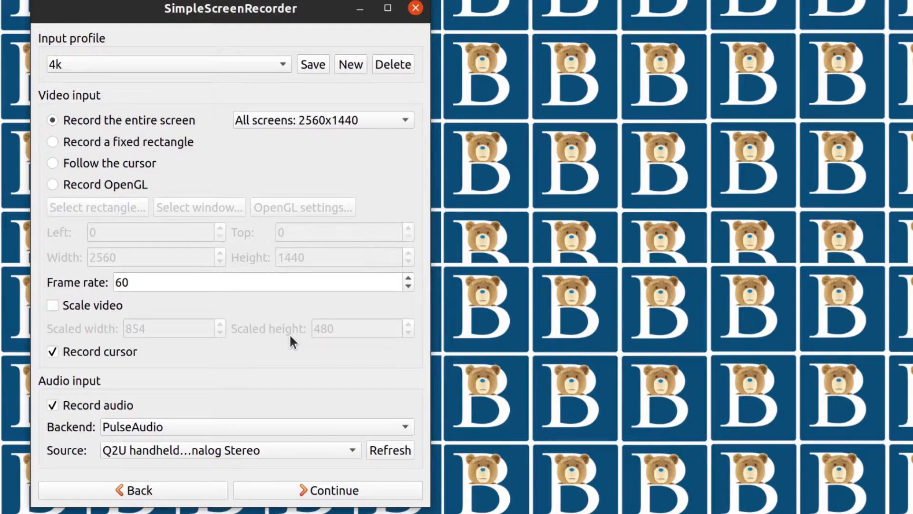
mouse_move(86, 412)
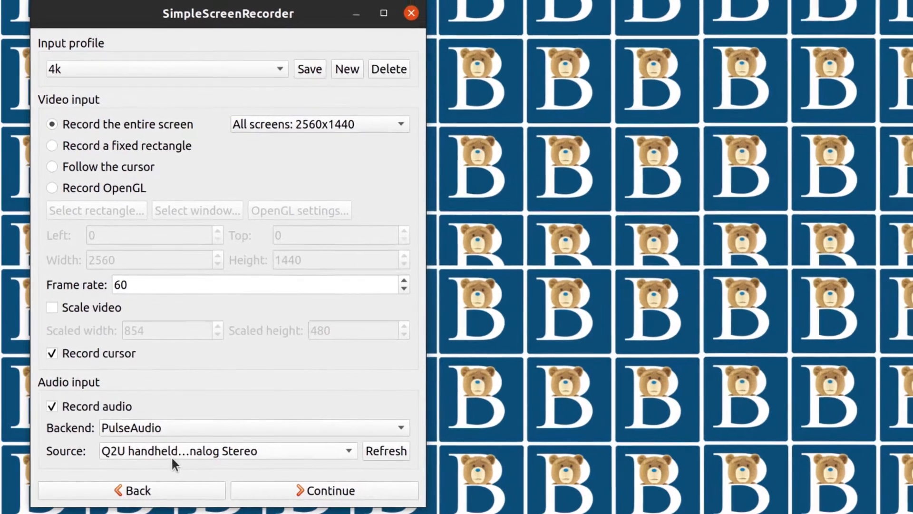
left_click(323, 490)
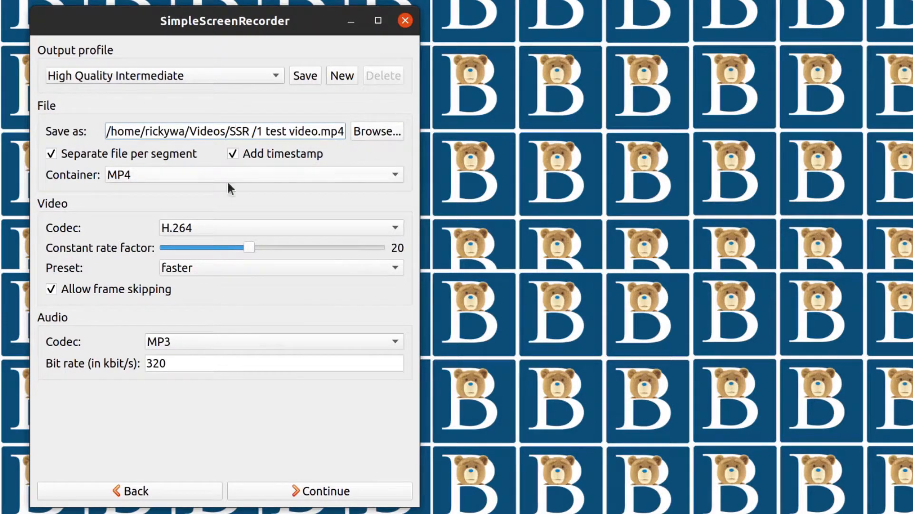
mouse_move(377, 135)
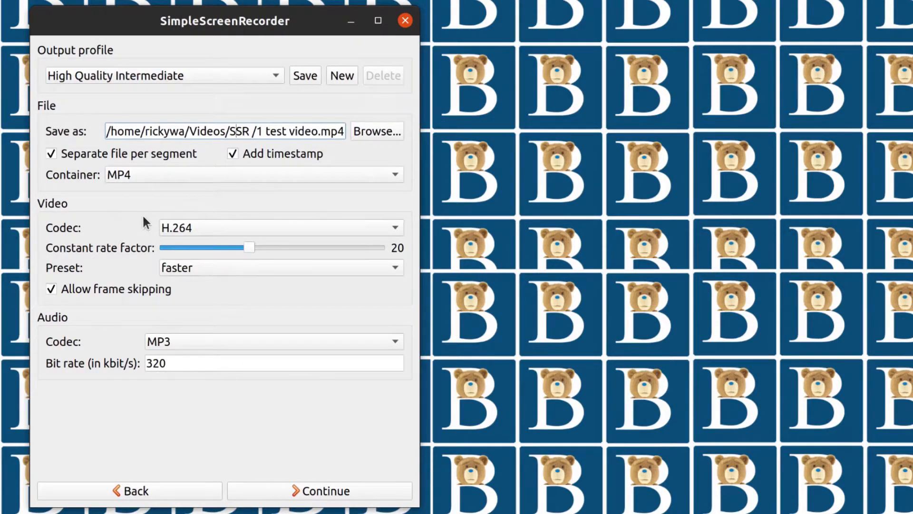
mouse_move(108, 170)
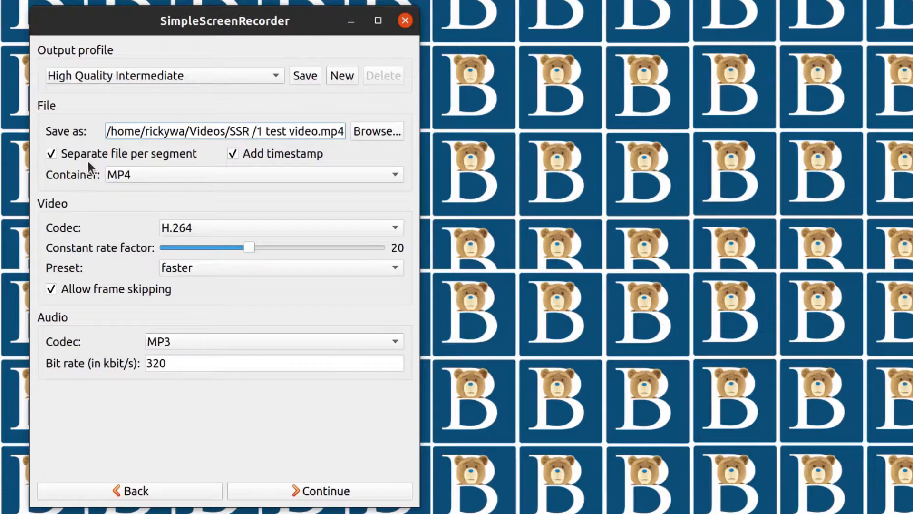
mouse_move(159, 181)
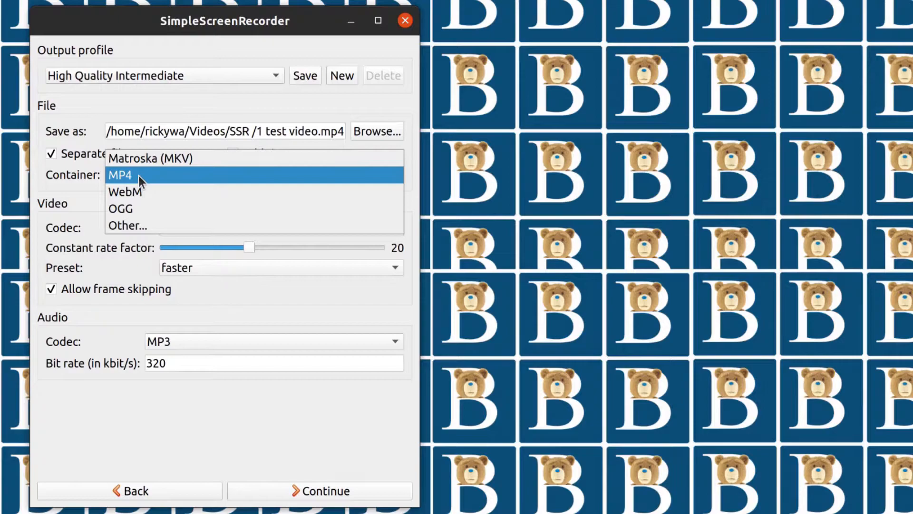
mouse_move(106, 200)
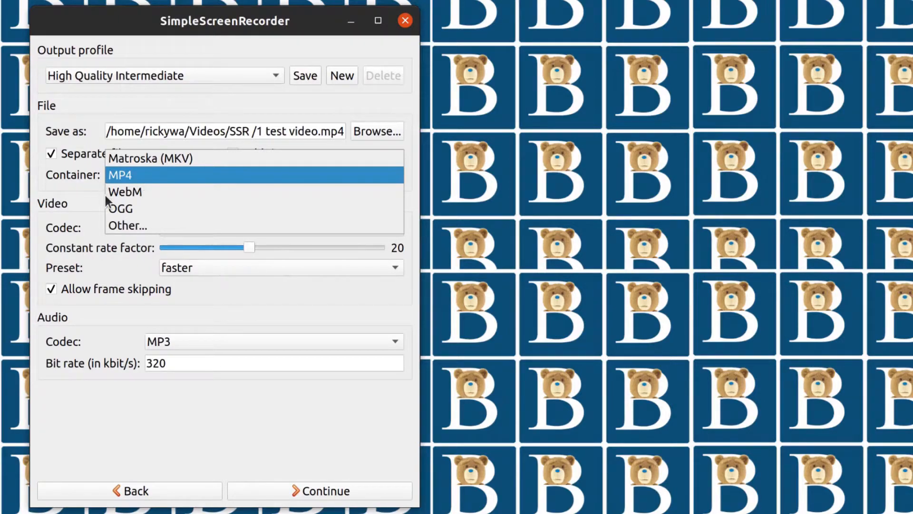
mouse_move(120, 227)
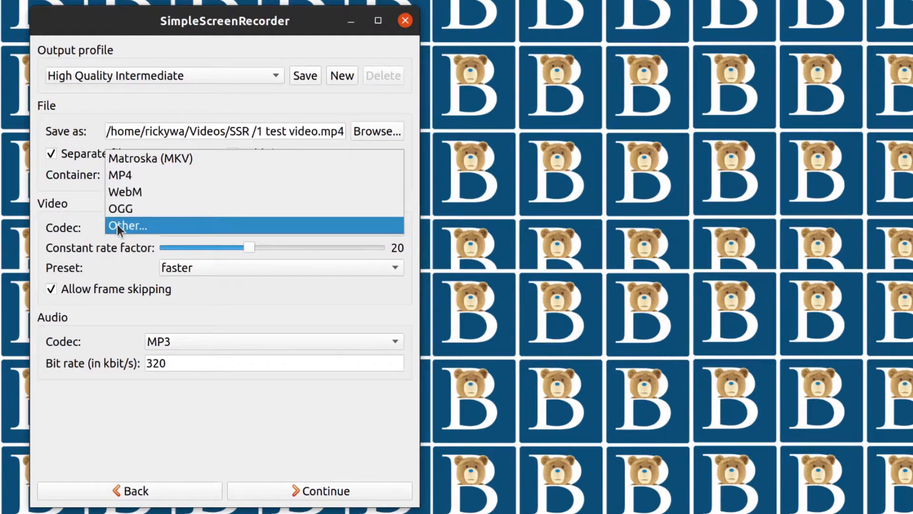
left_click(120, 174)
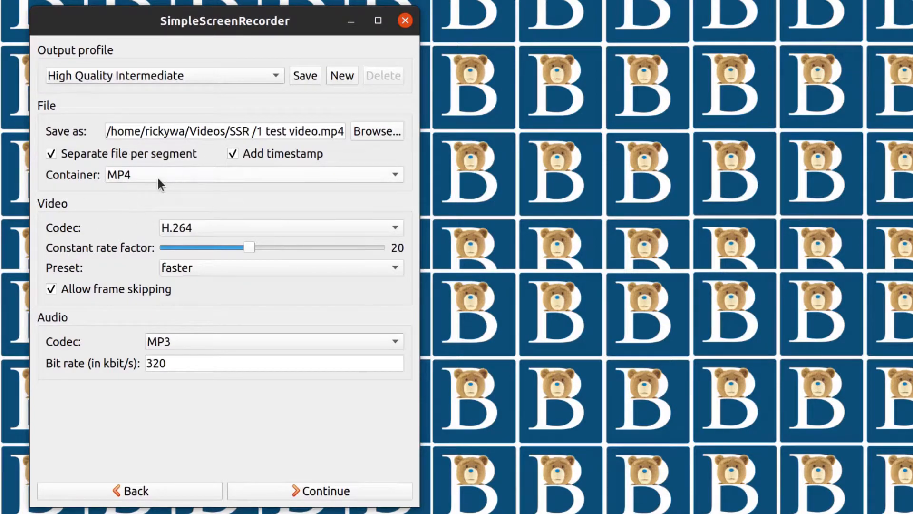
mouse_move(170, 234)
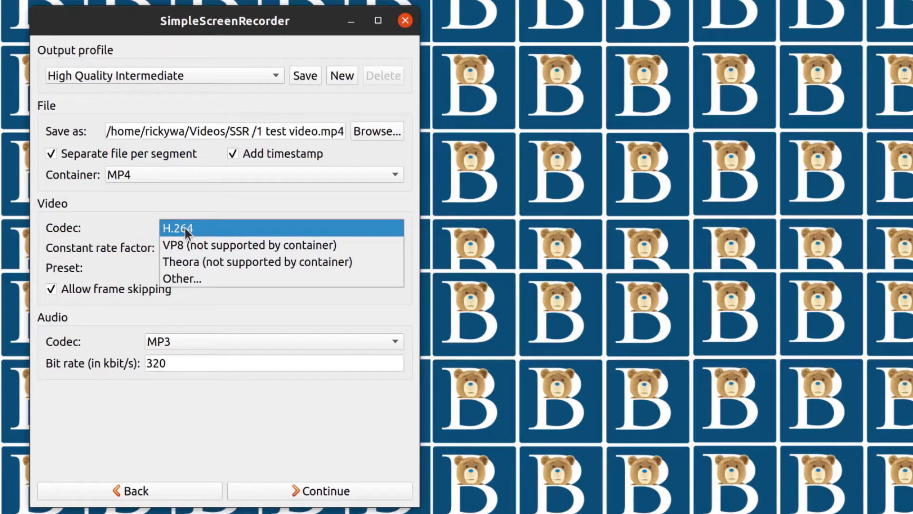
left_click(177, 228)
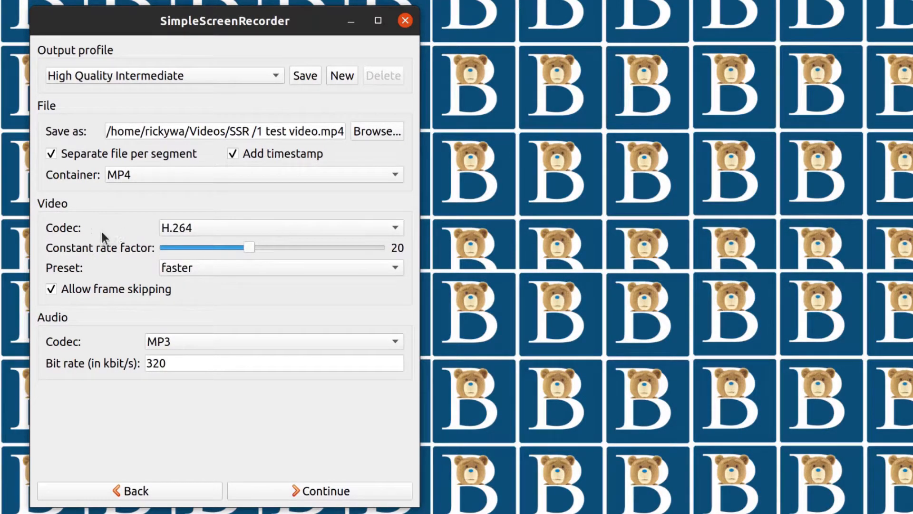
mouse_move(85, 261)
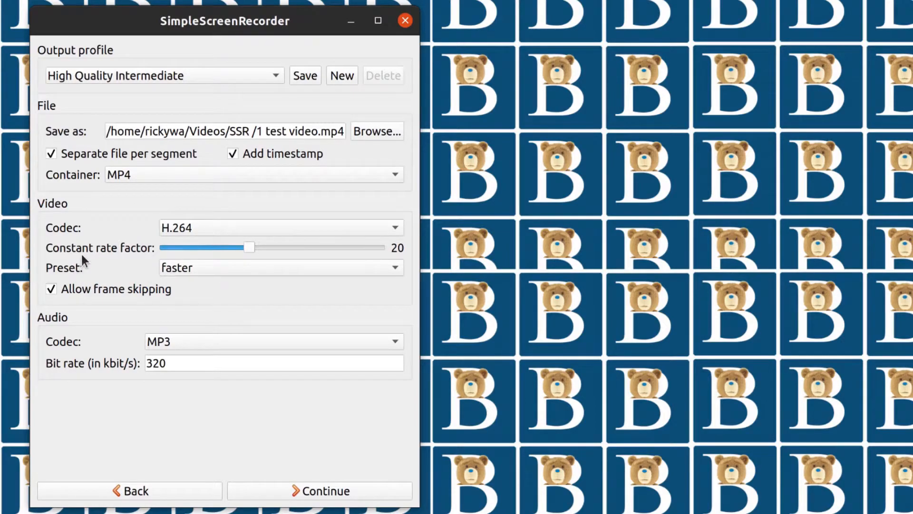
mouse_move(236, 248)
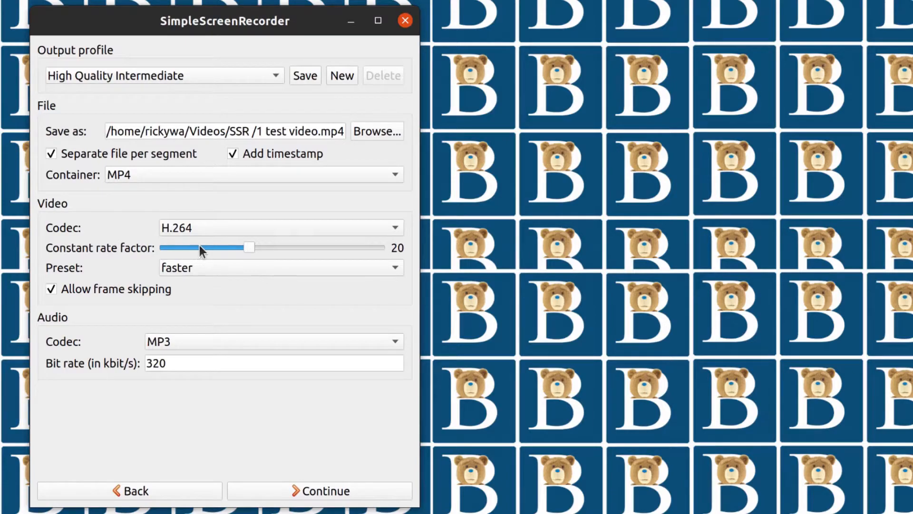
mouse_move(216, 253)
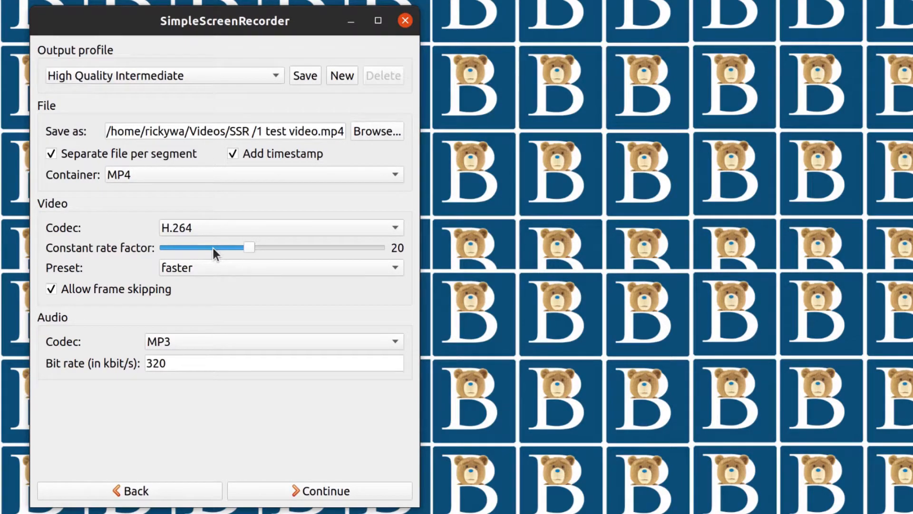
mouse_move(216, 248)
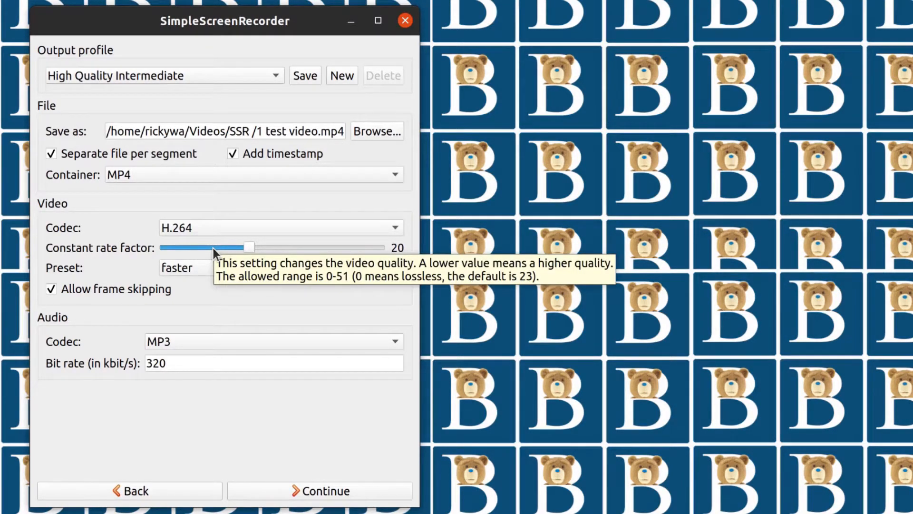
mouse_move(291, 272)
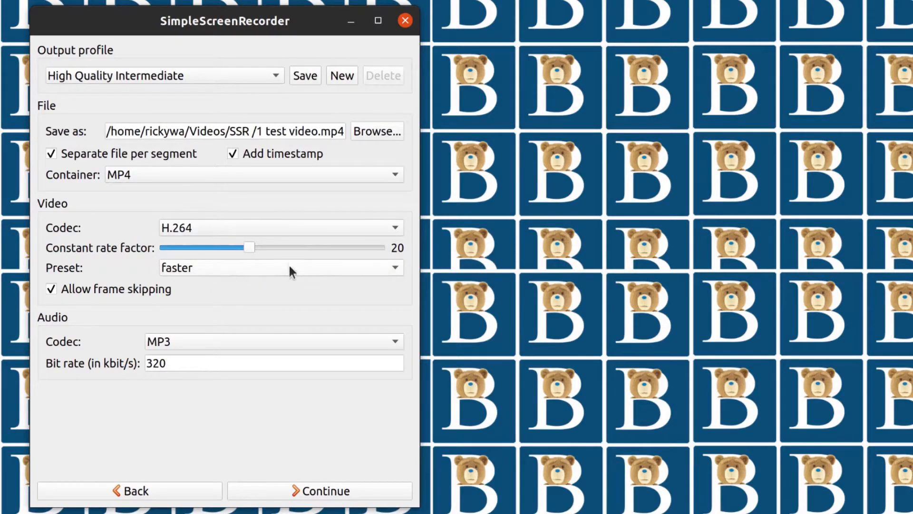
mouse_move(245, 241)
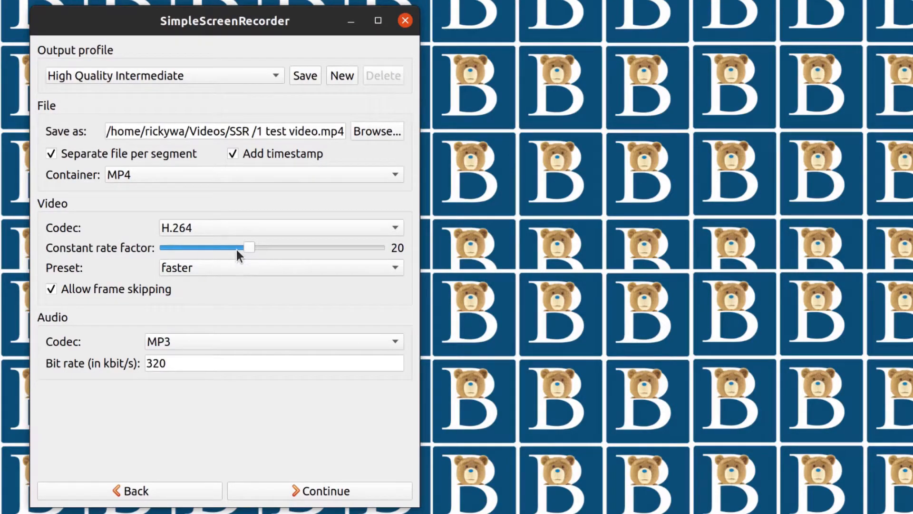
mouse_move(244, 250)
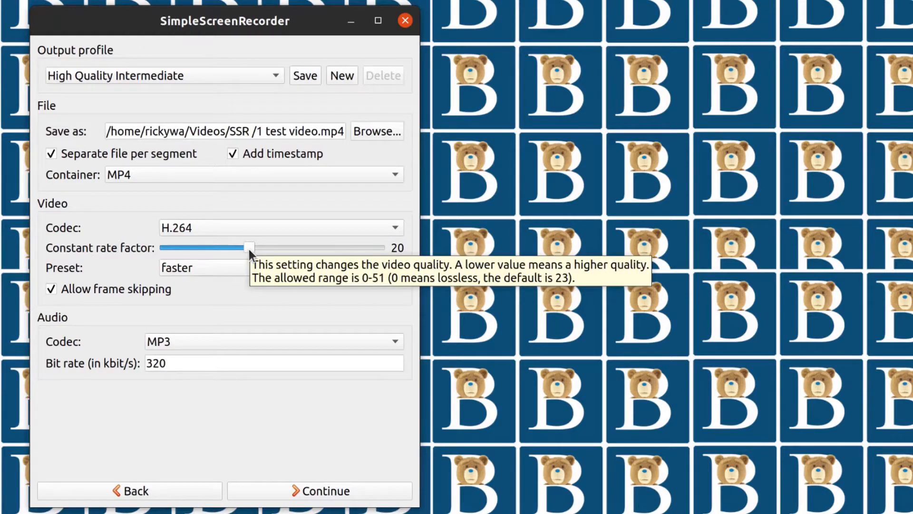
mouse_move(211, 268)
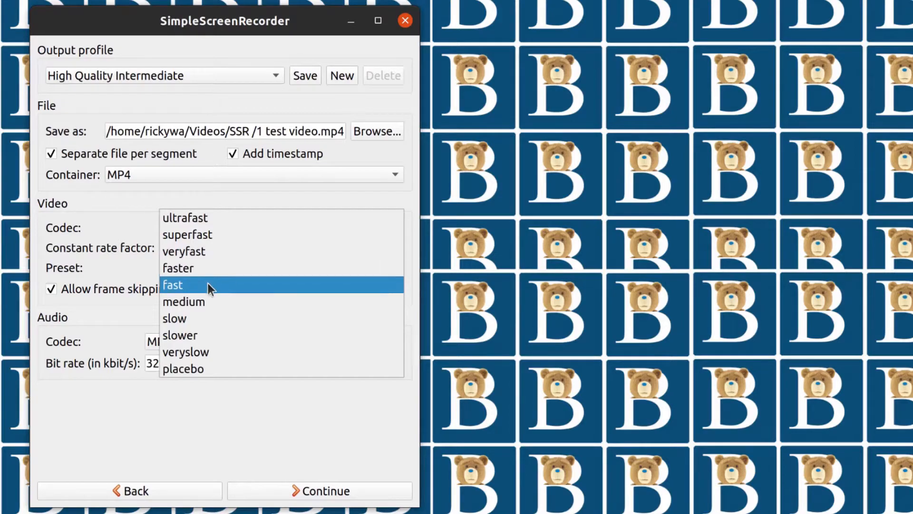
mouse_move(208, 337)
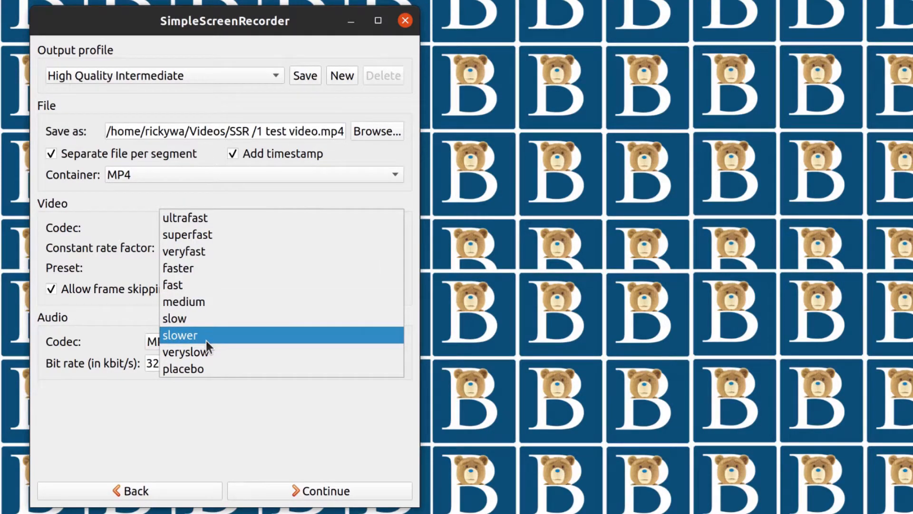
left_click(178, 268)
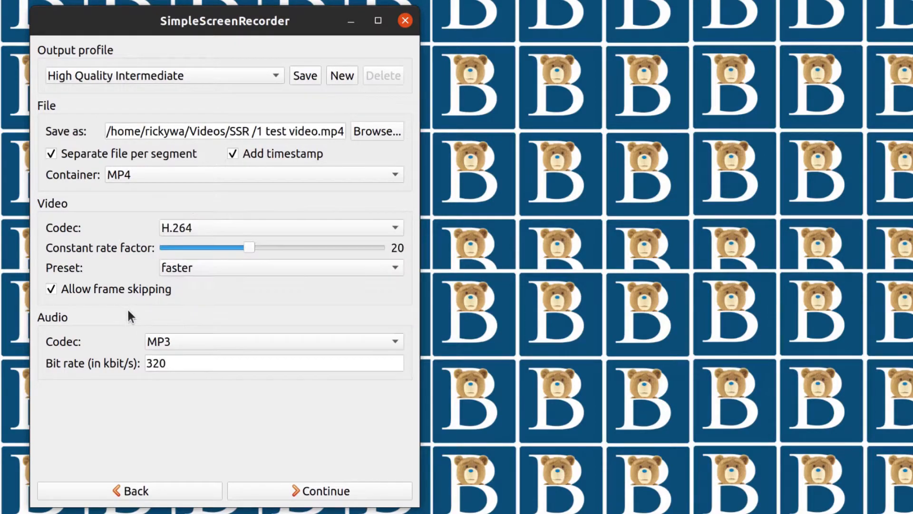
mouse_move(198, 274)
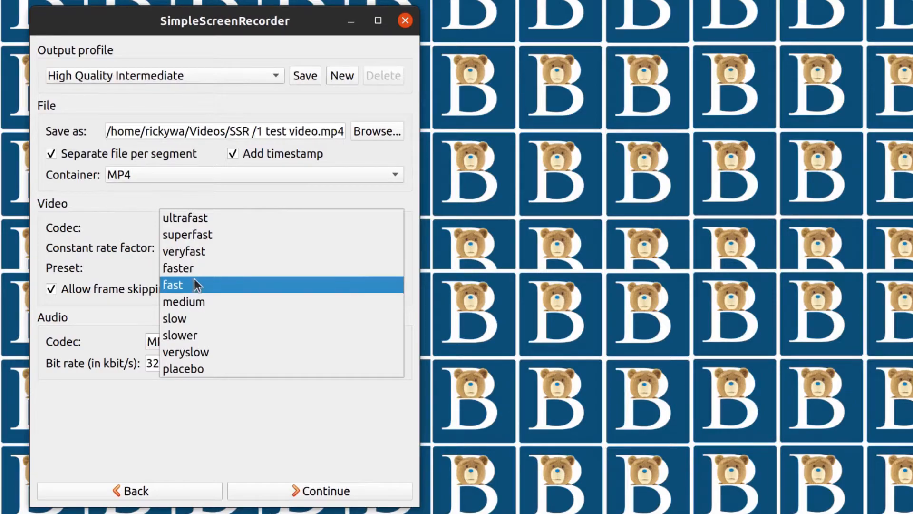
mouse_move(170, 305)
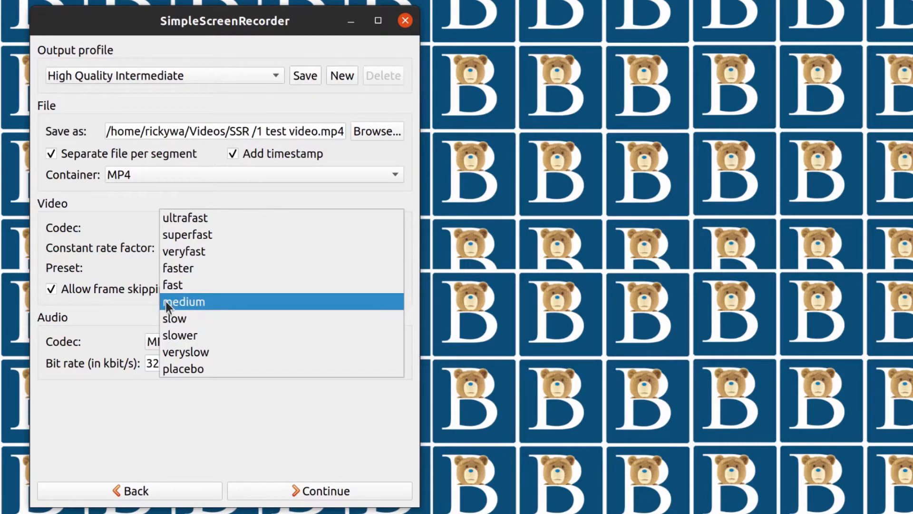
left_click(177, 268)
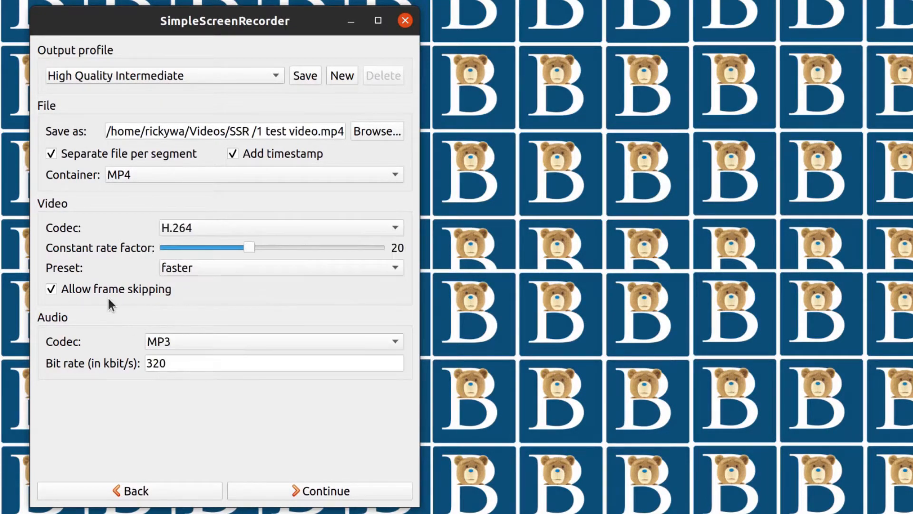
mouse_move(56, 323)
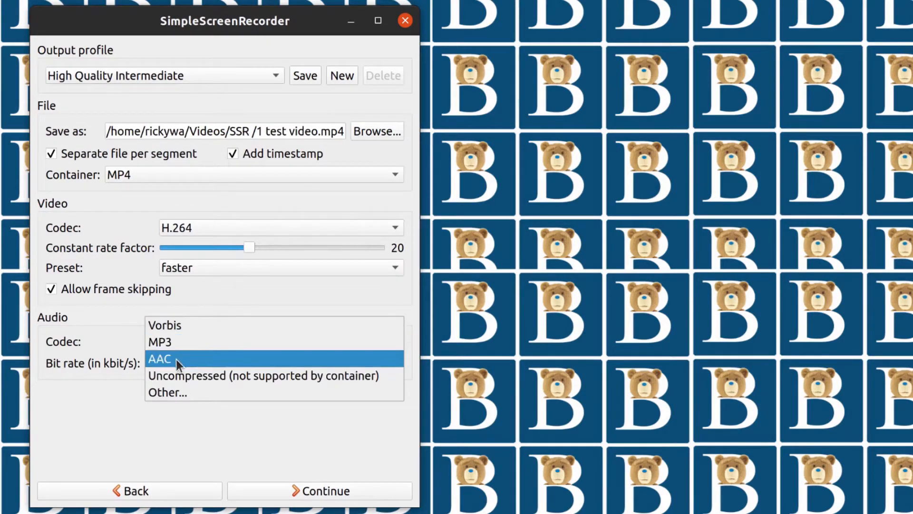
mouse_move(169, 342)
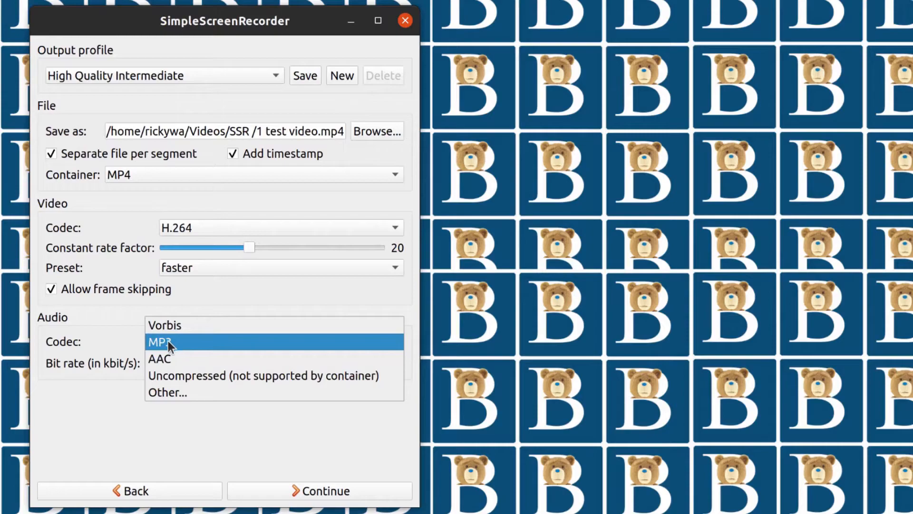
left_click(165, 342)
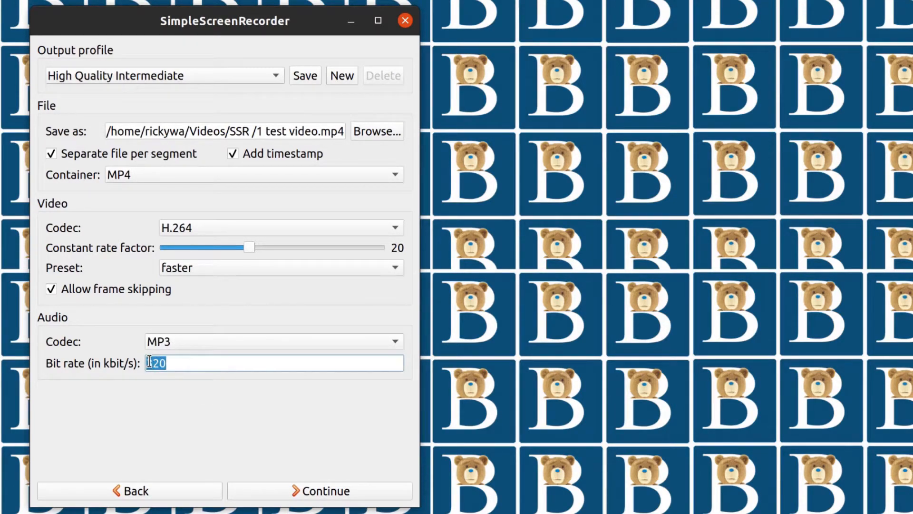
type("320")
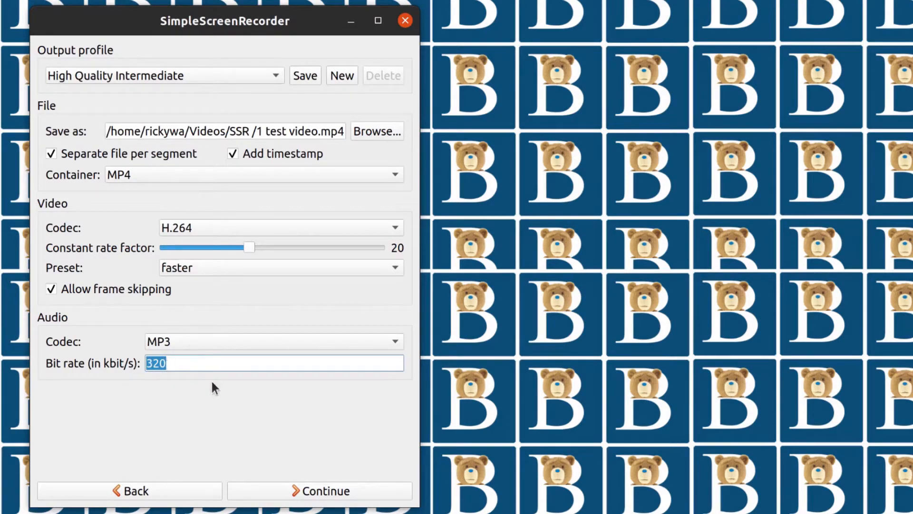
left_click(248, 415)
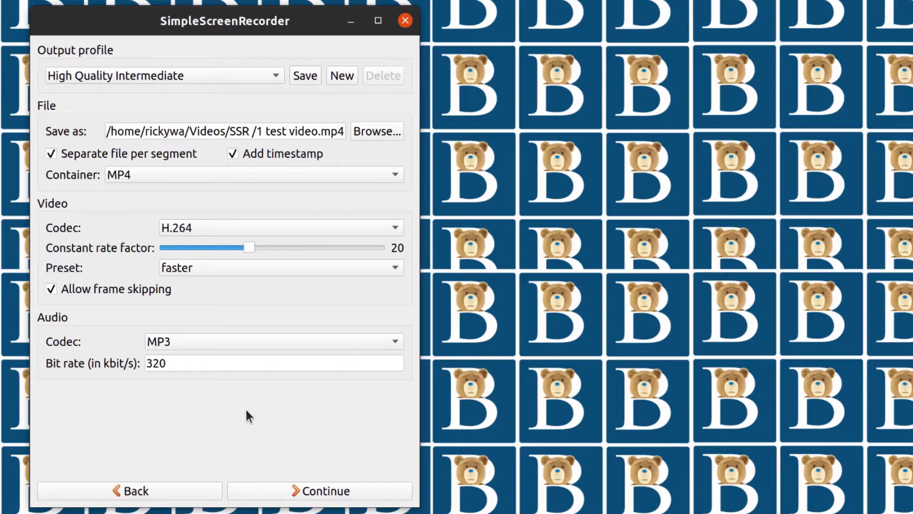
mouse_move(326, 492)
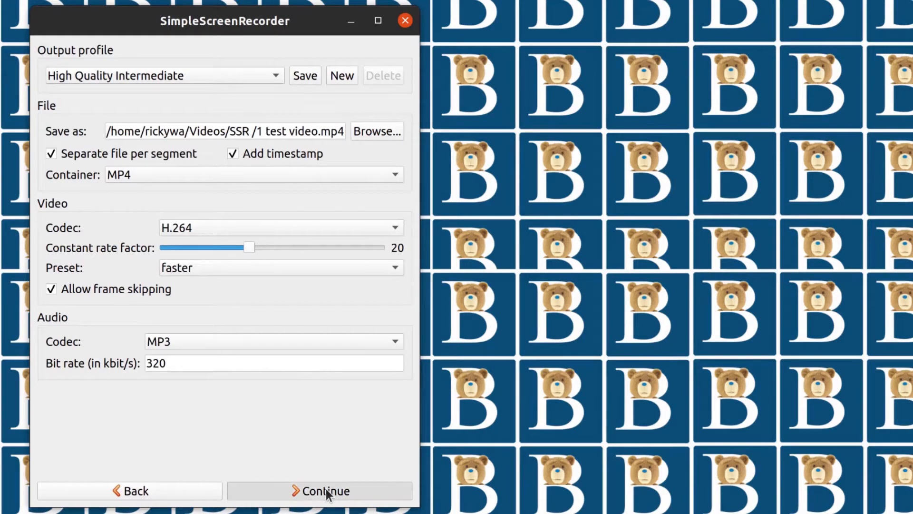
Continue to the recording page and reposition the recorder window
left_click(320, 491)
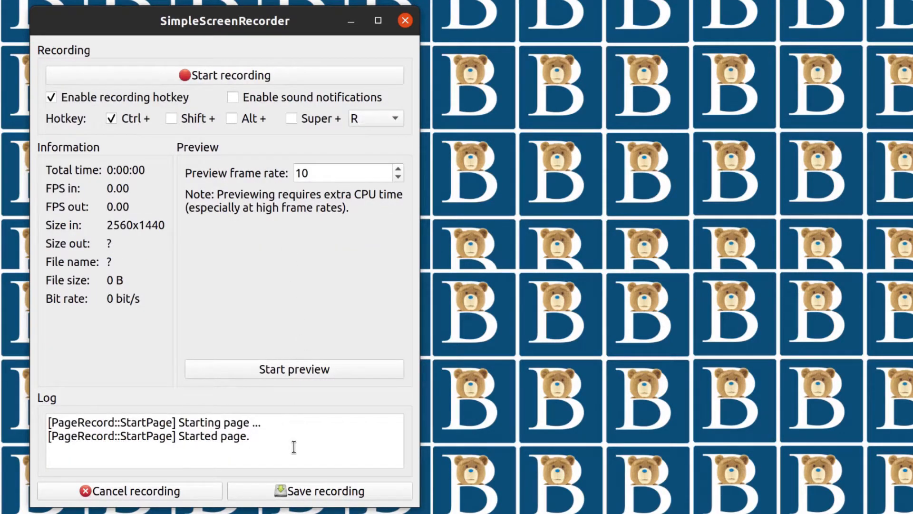
left_click_drag(223, 21, 367, 20)
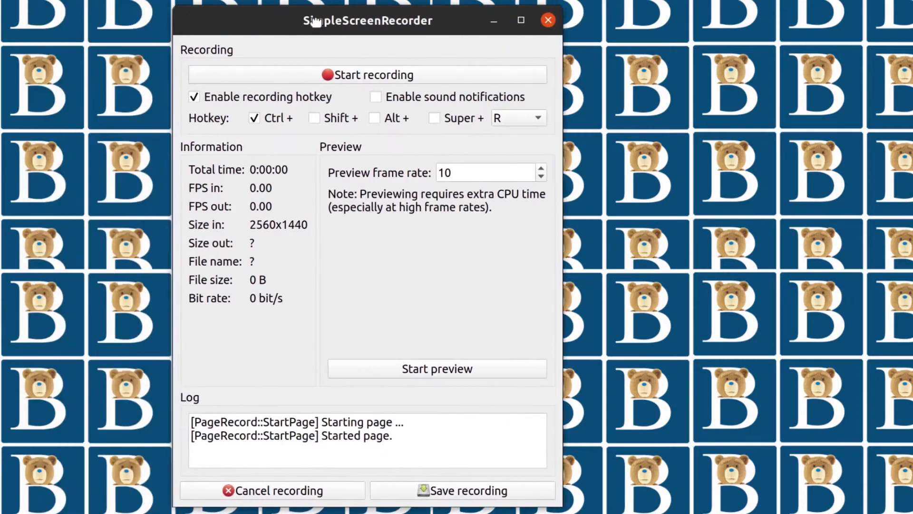
left_click_drag(368, 20, 247, 12)
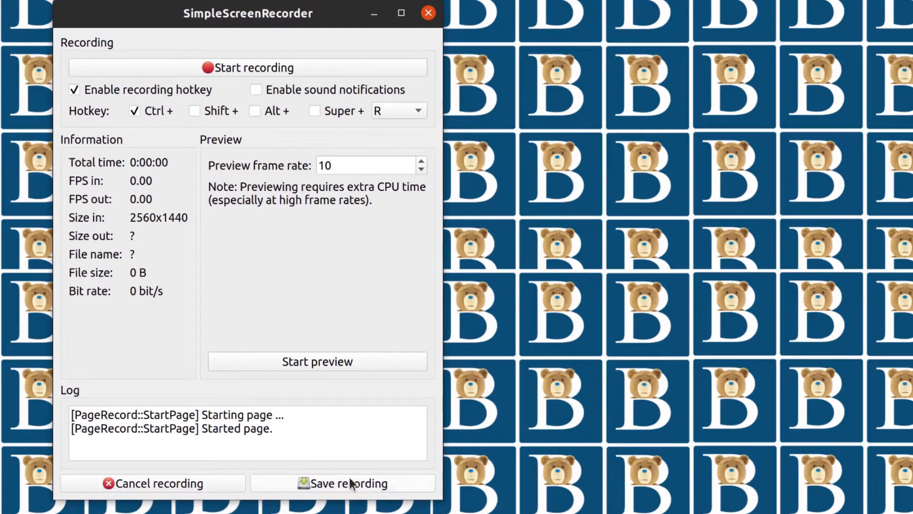
mouse_move(379, 406)
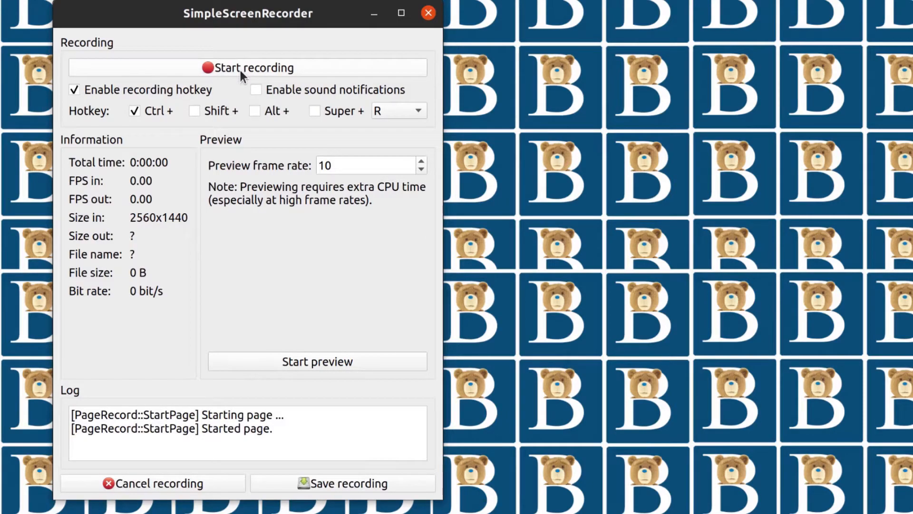
mouse_move(406, 120)
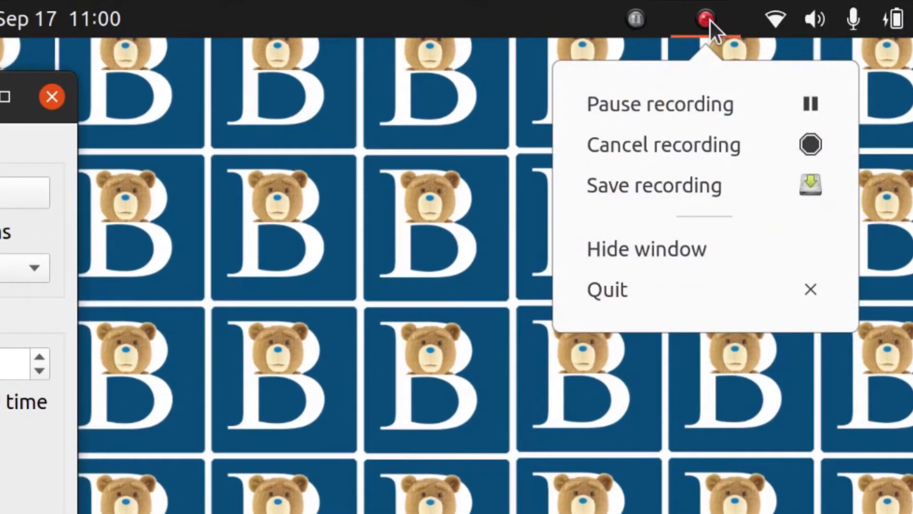
mouse_move(644, 103)
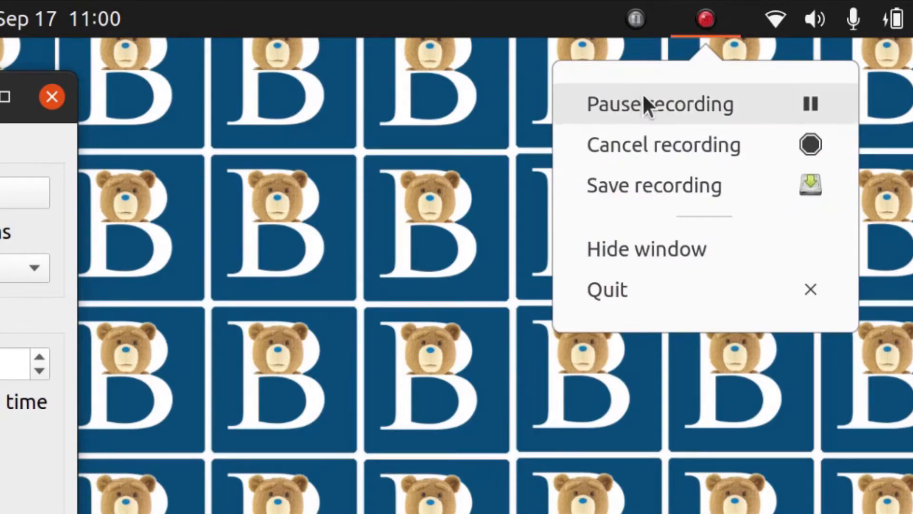
mouse_move(530, 315)
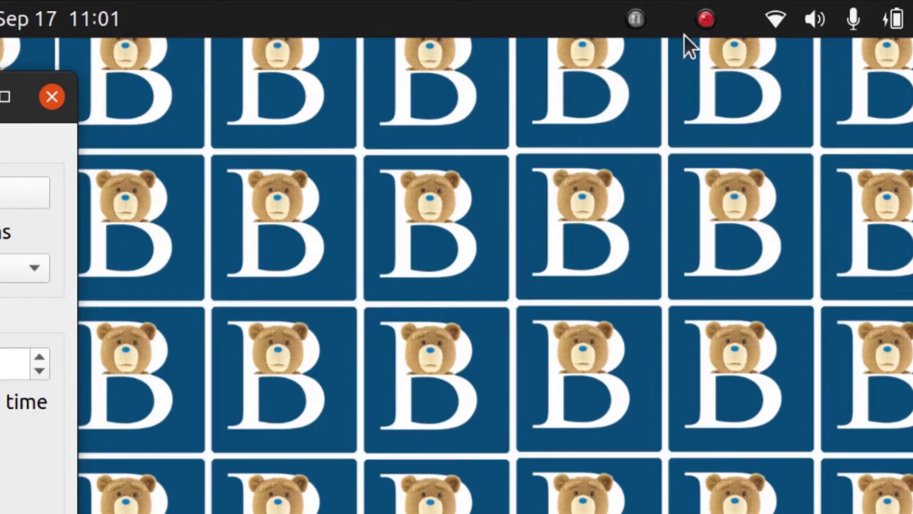
Start the screen recording from the red tray indicator's menu
left_click(705, 19)
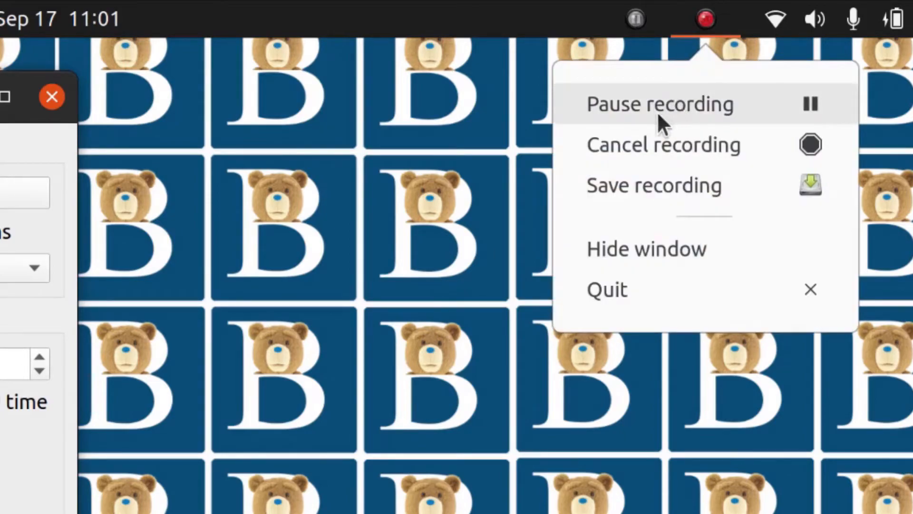
mouse_move(691, 120)
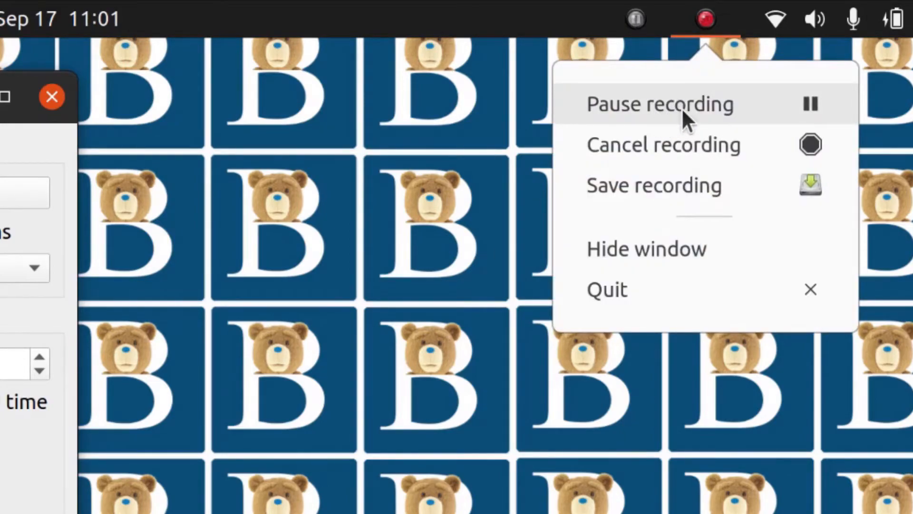
left_click(655, 186)
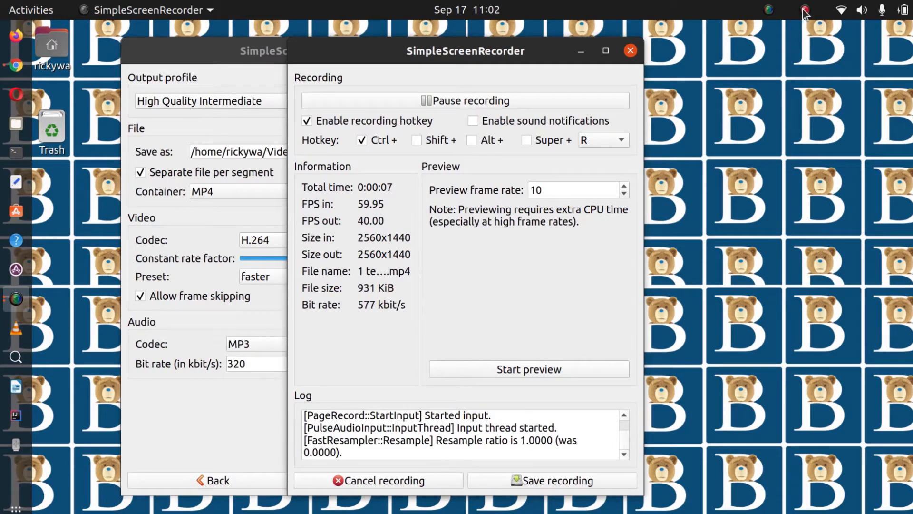
Let the capture run a few seconds, then bring up the tray recording controls
left_click(804, 10)
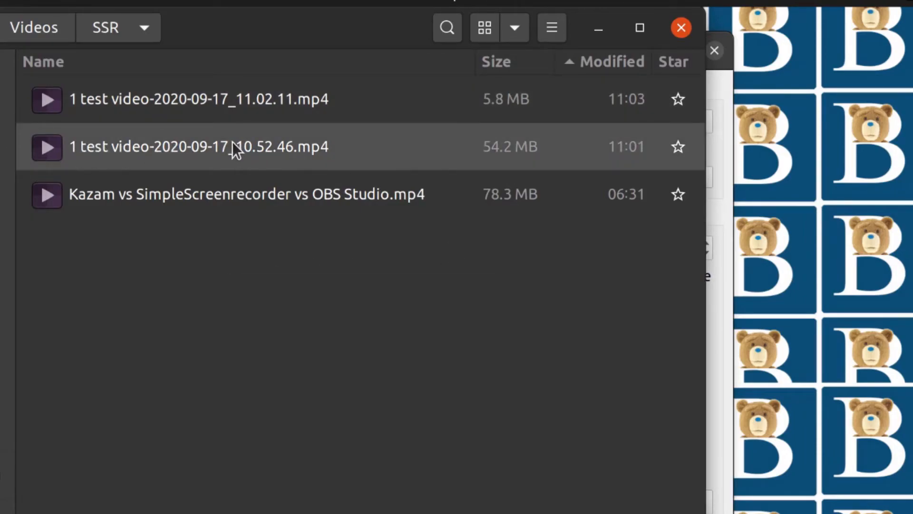
mouse_move(227, 152)
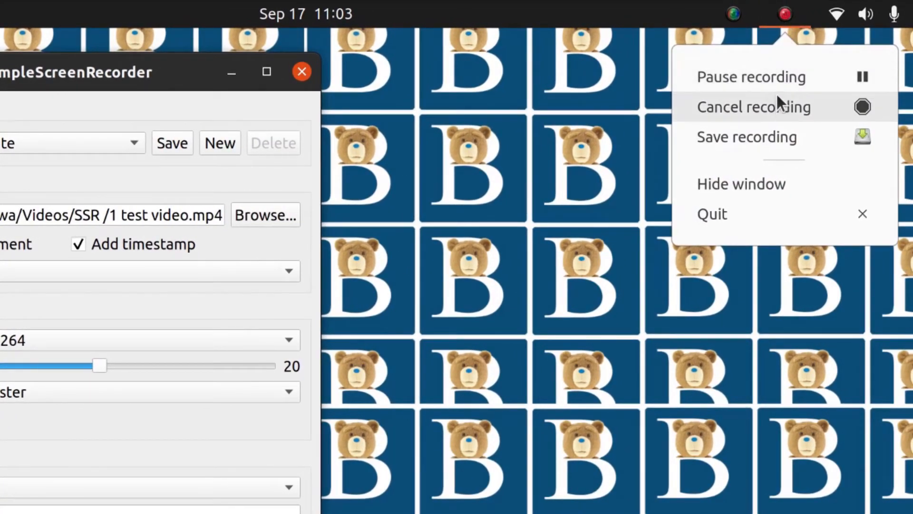
mouse_move(755, 140)
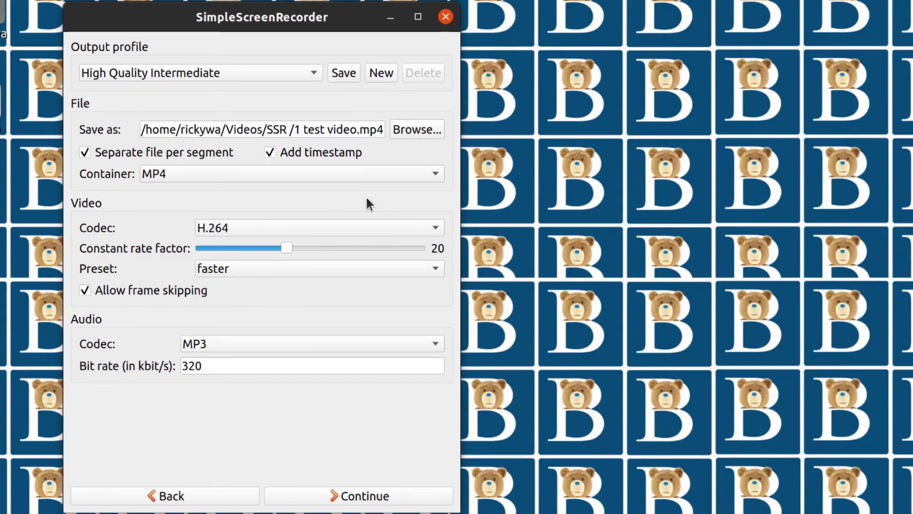
mouse_move(227, 30)
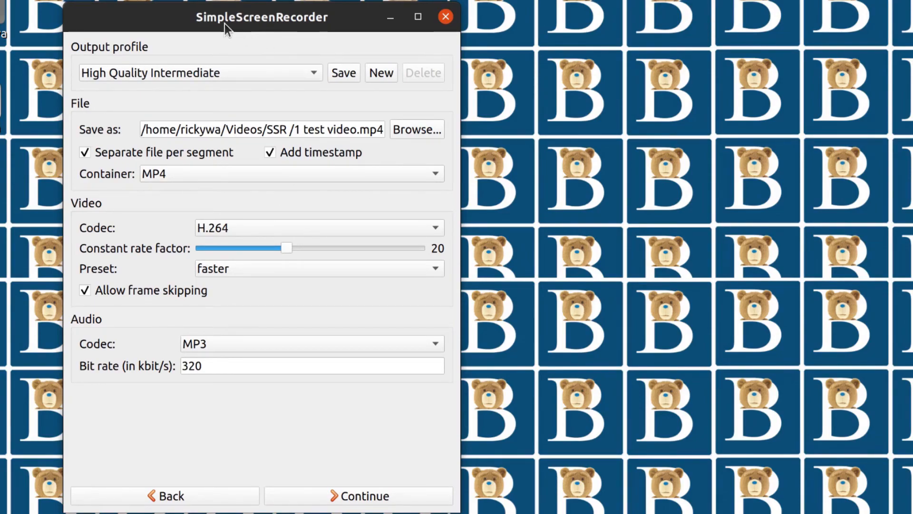
mouse_move(236, 30)
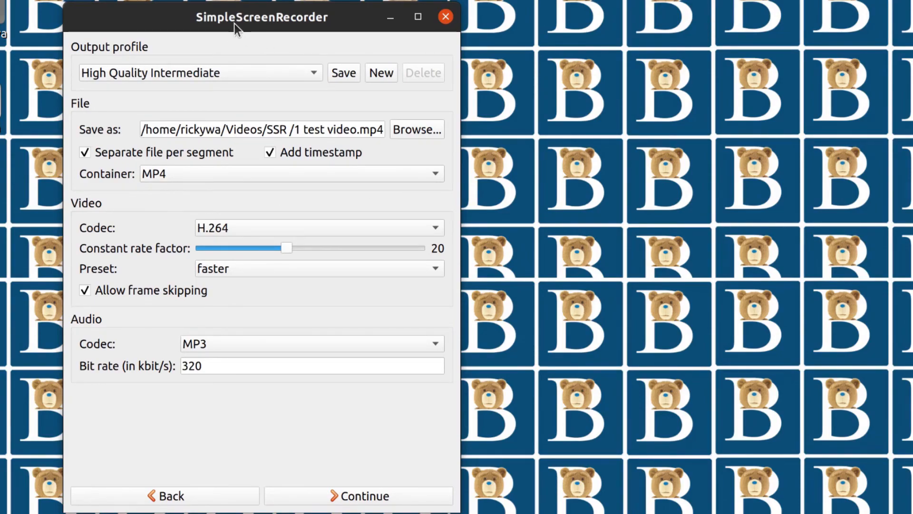